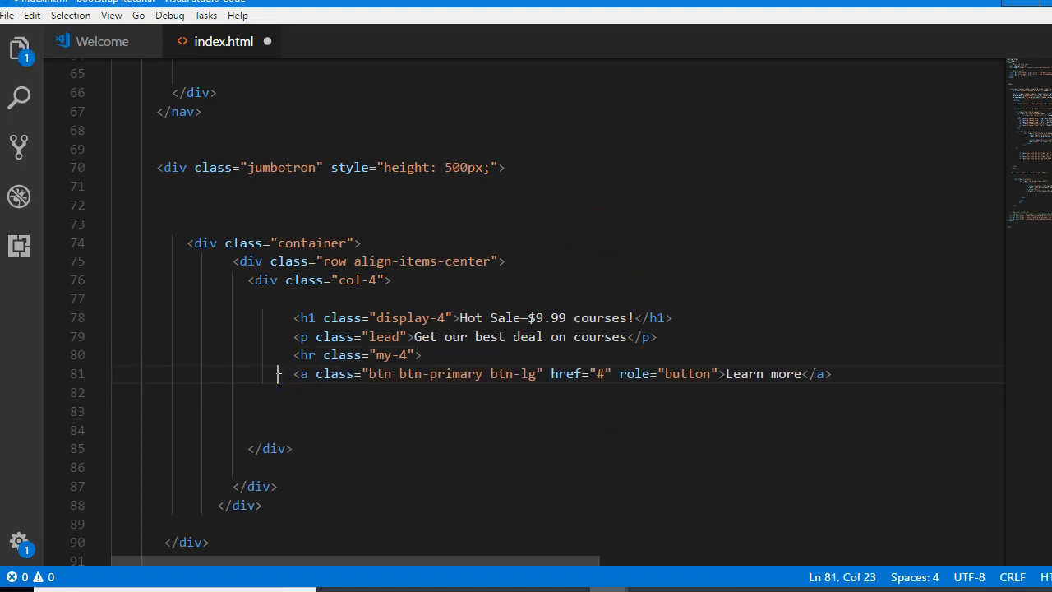
Save index.html with the Hot Sale jumbotron markup and Learn more button.
key("ctrl+s")
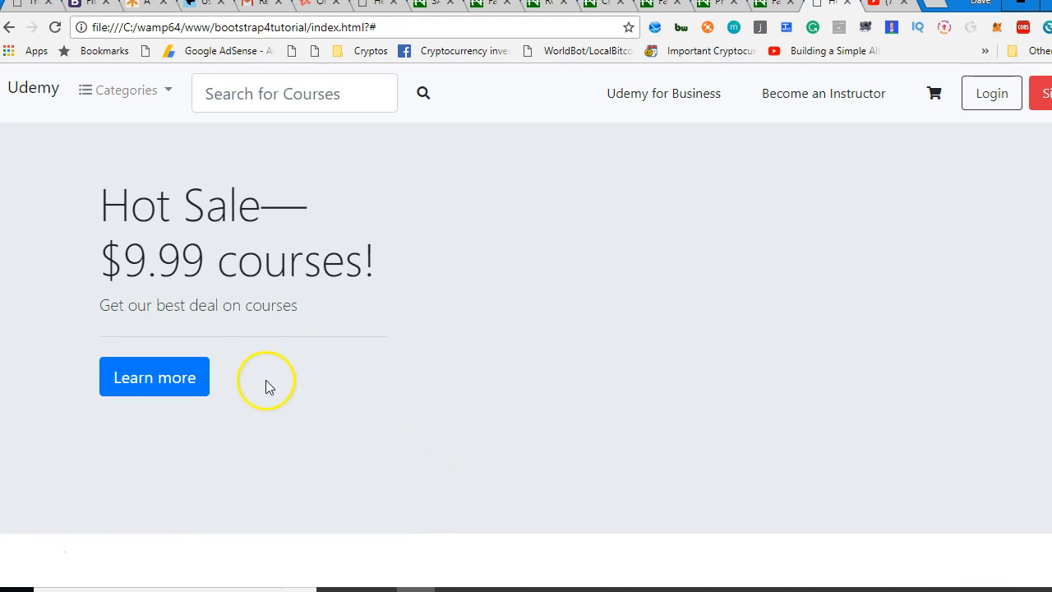
mouse_move(292, 92)
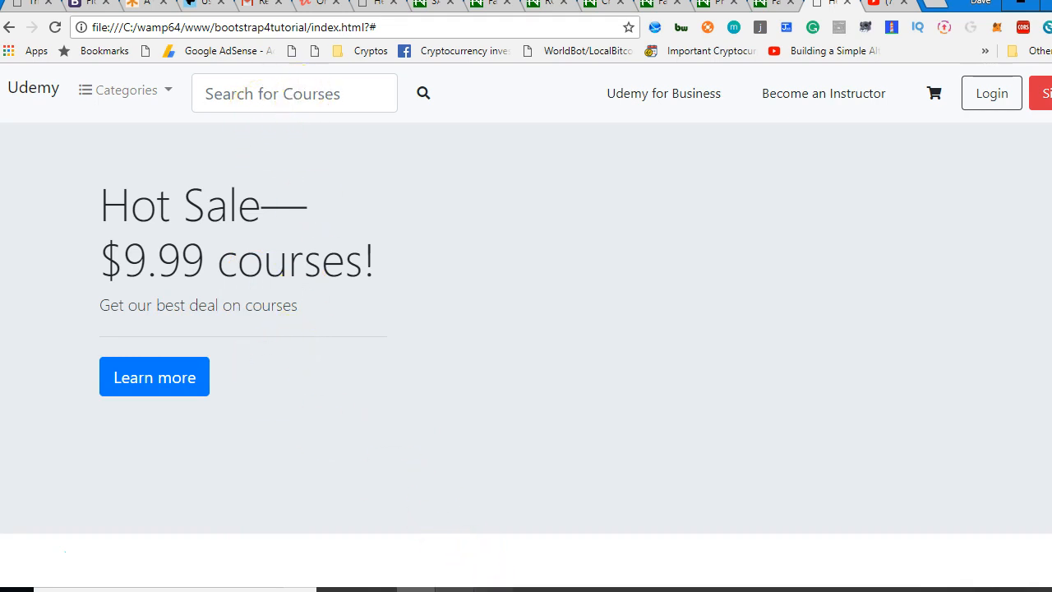
mouse_move(522, 590)
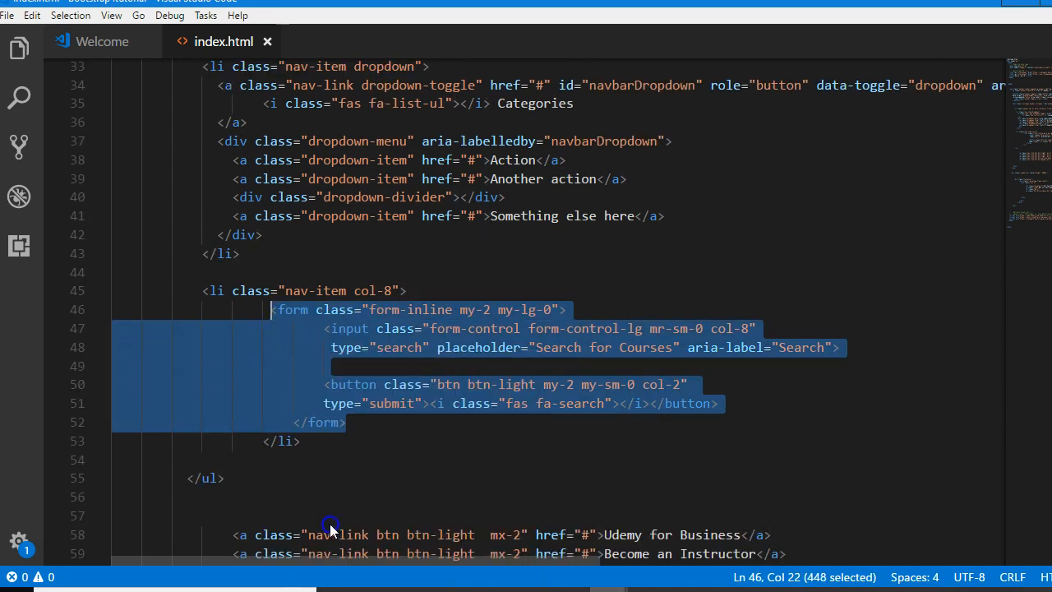
Paste the navbar search form below the jumbotron divider, reload the preview, and save.
scroll("down", 3)
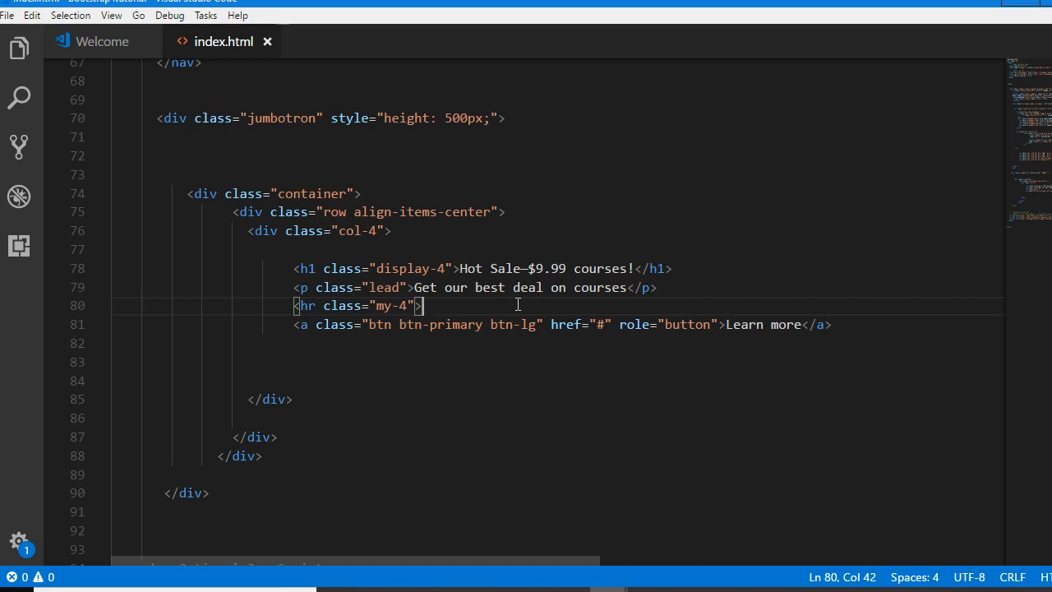
key("Enter")
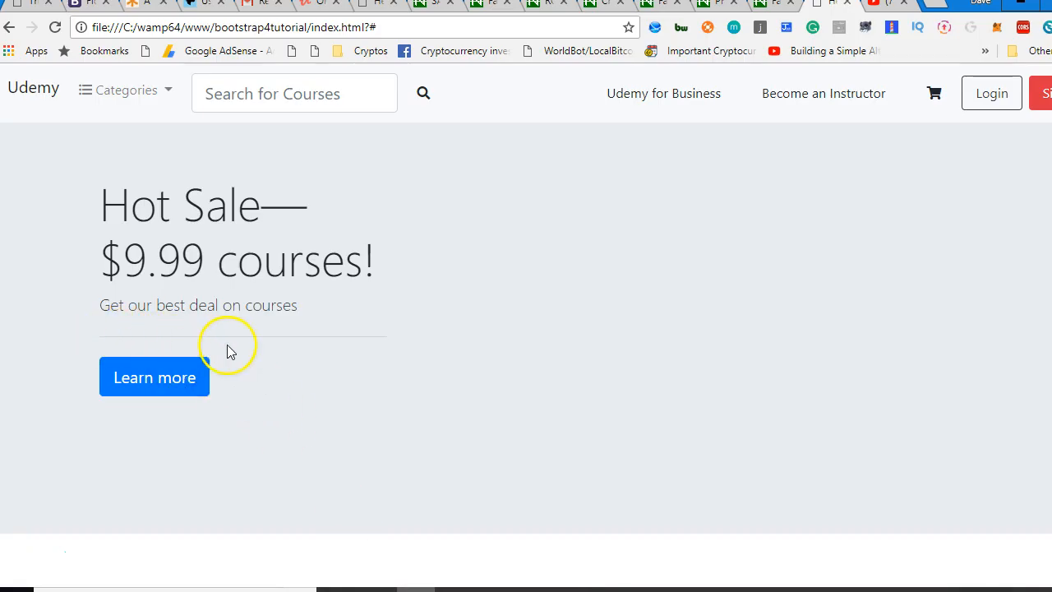
right_click(229, 349)
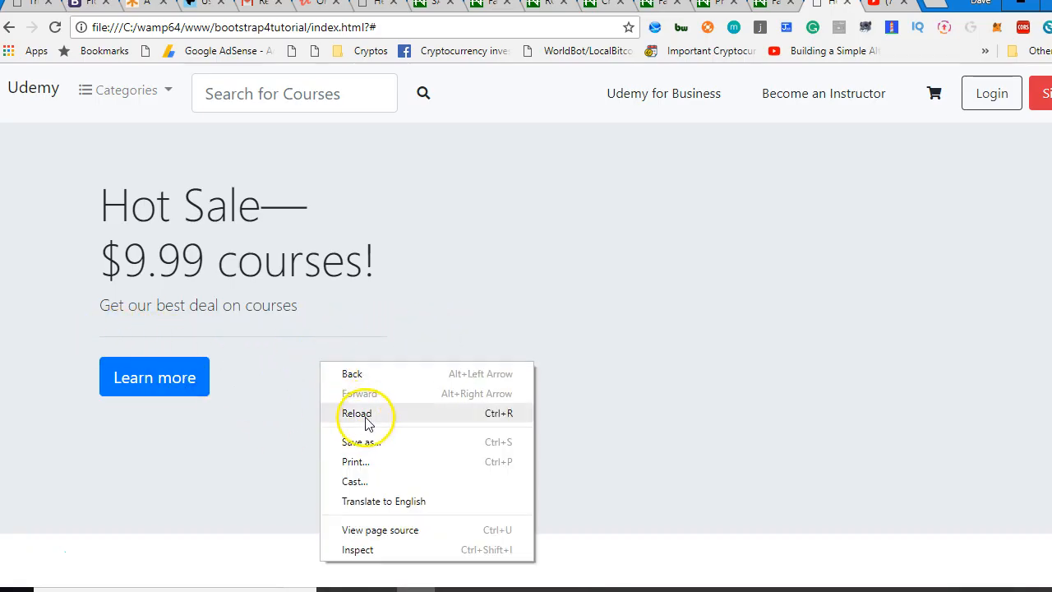
left_click(357, 413)
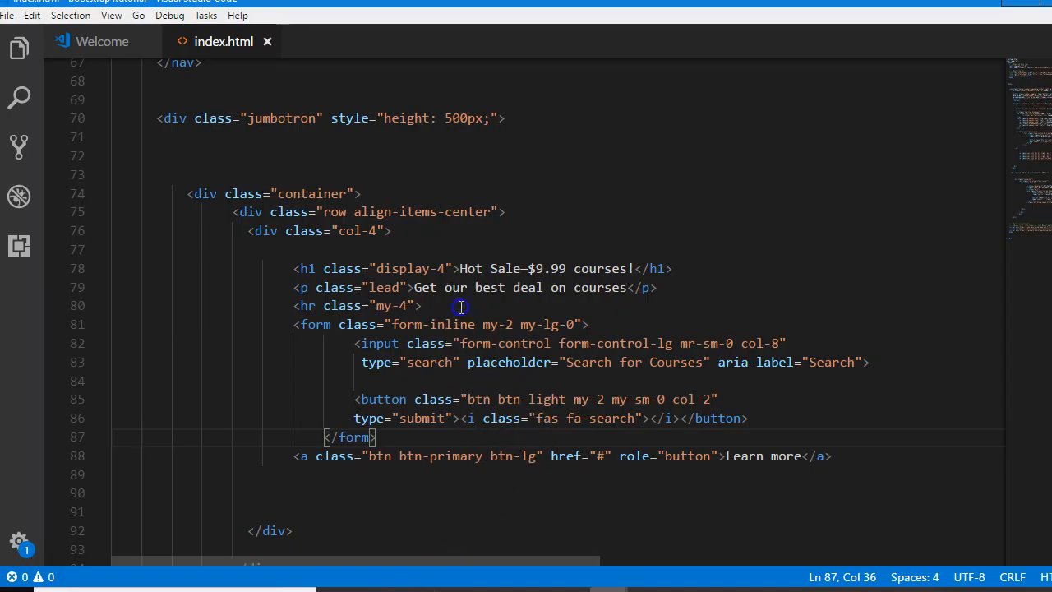
key("Delete")
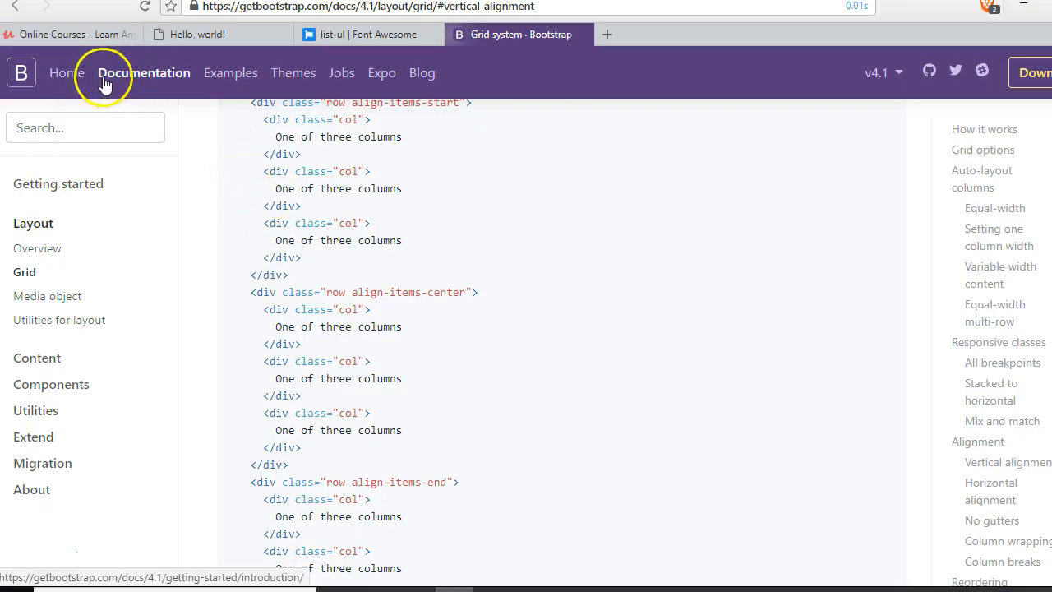
Compare against Udemy, reload the local page showing the search form, and return to Grid docs.
left_click(70, 33)
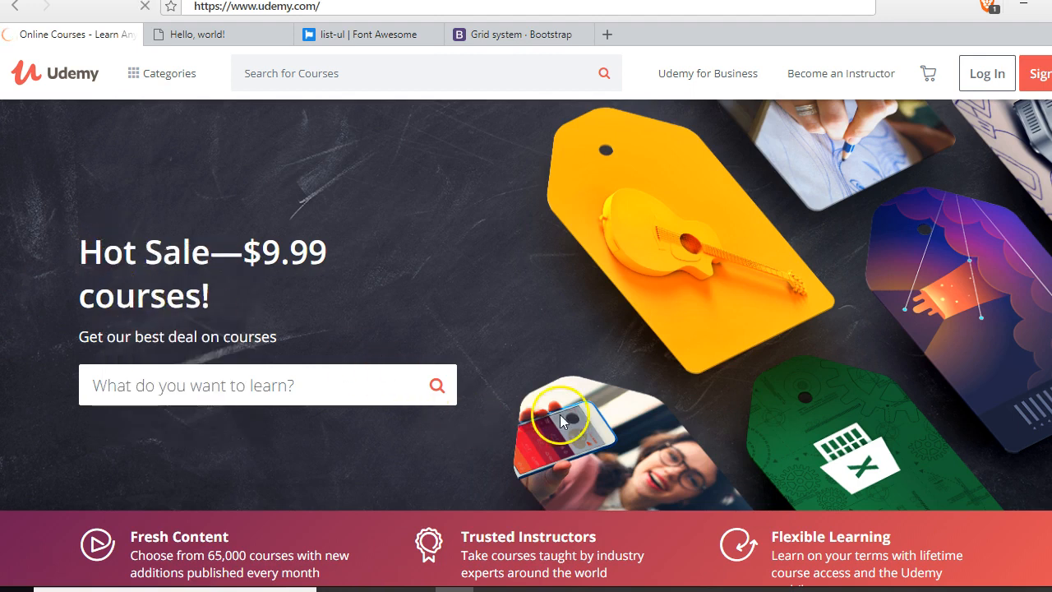
mouse_move(343, 345)
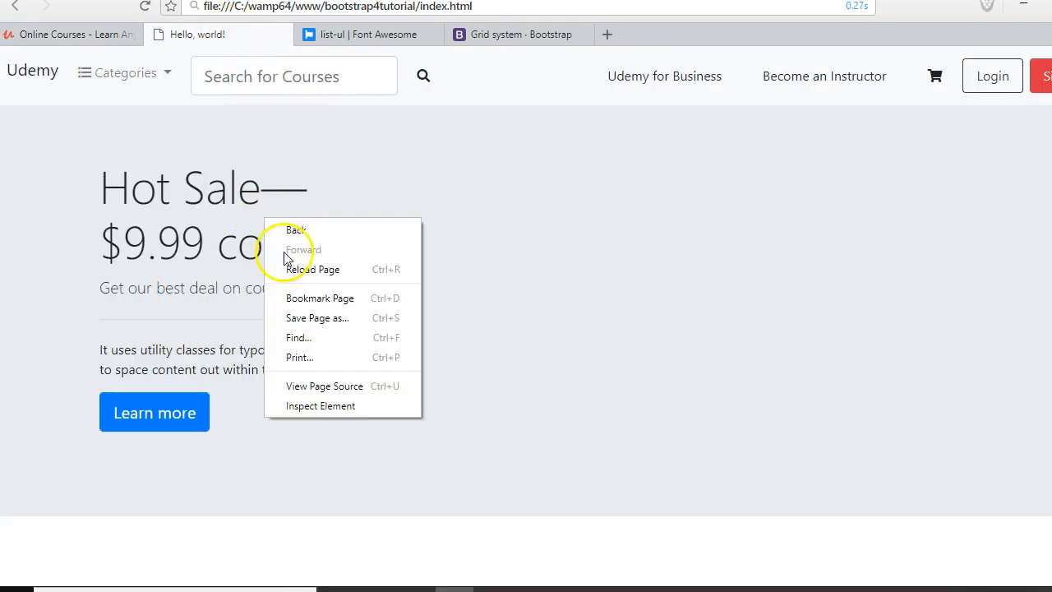
left_click(314, 421)
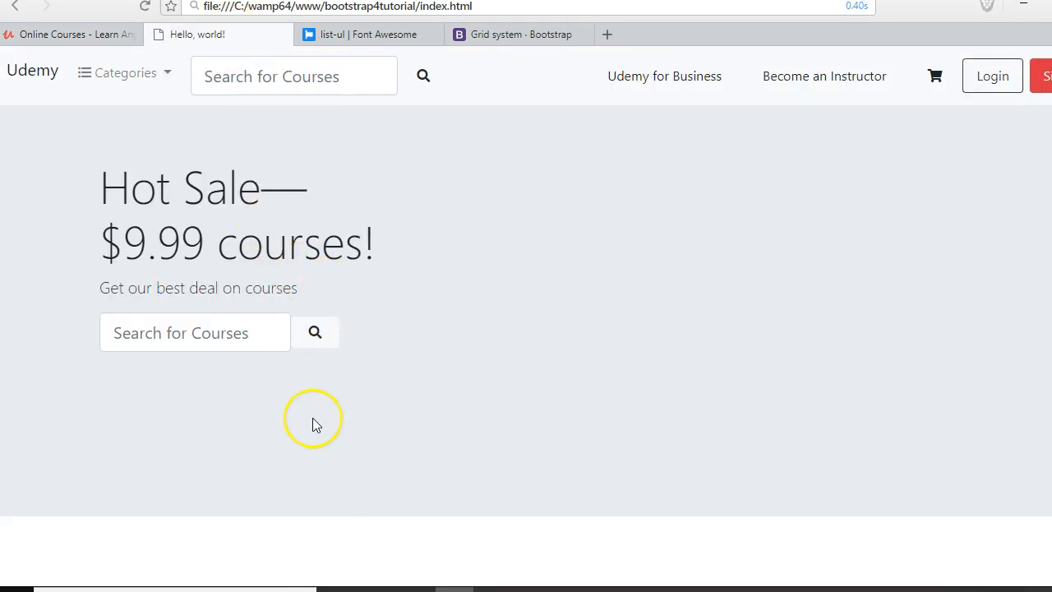
mouse_move(317, 425)
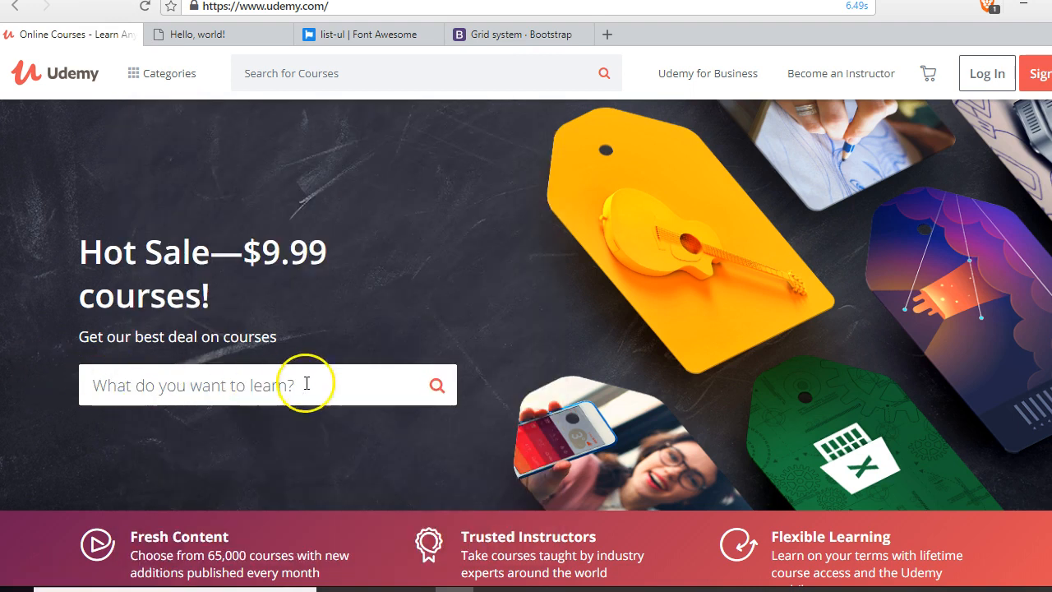
mouse_move(173, 290)
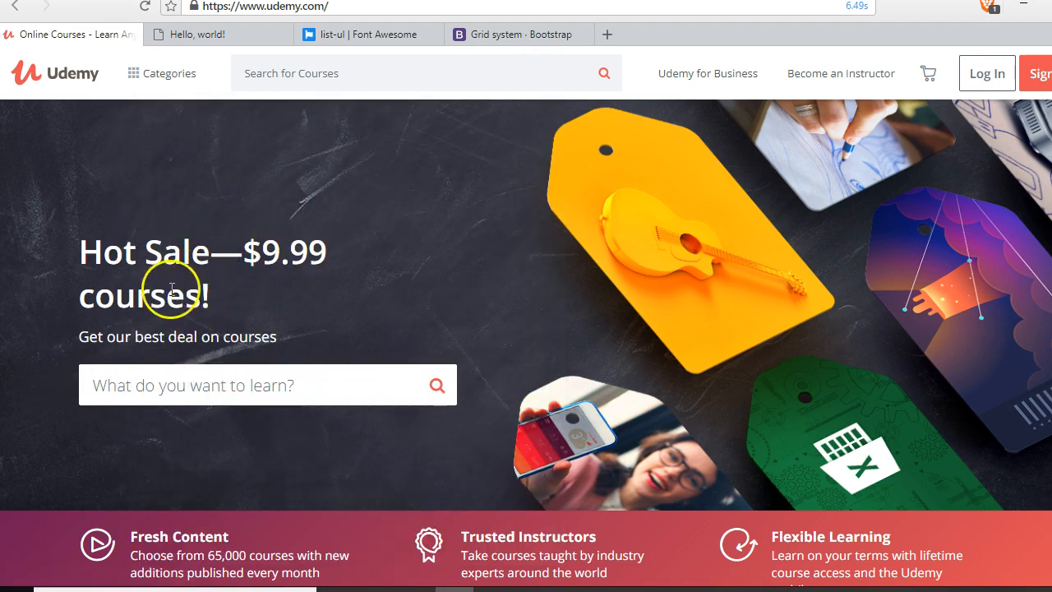
left_click(195, 35)
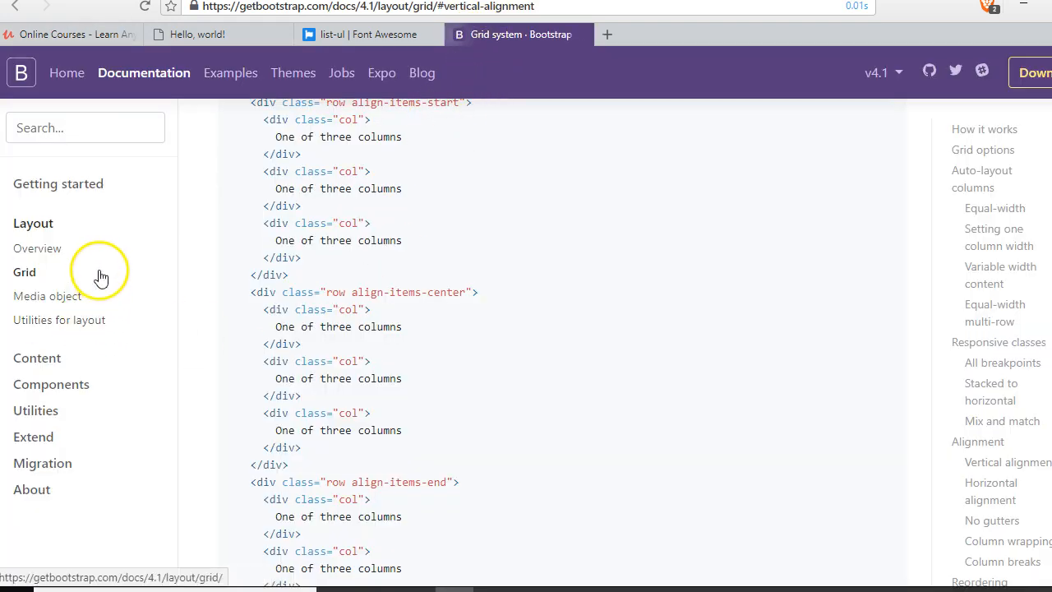
mouse_move(50, 411)
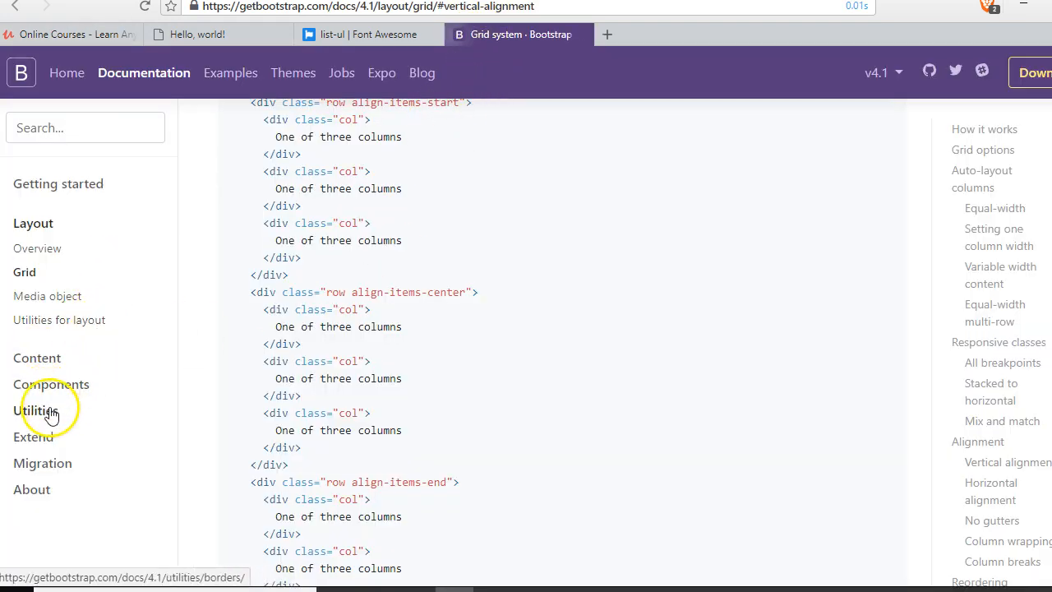
Search the Bootstrap docs for 'typogr' and open the Typography page.
left_click(35, 410)
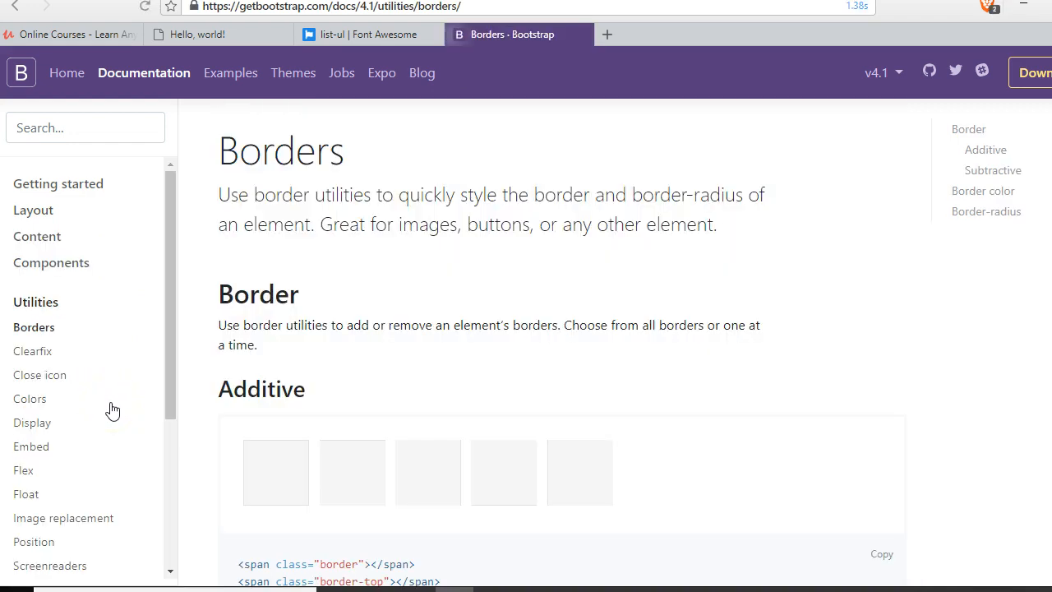
scroll("down", 3)
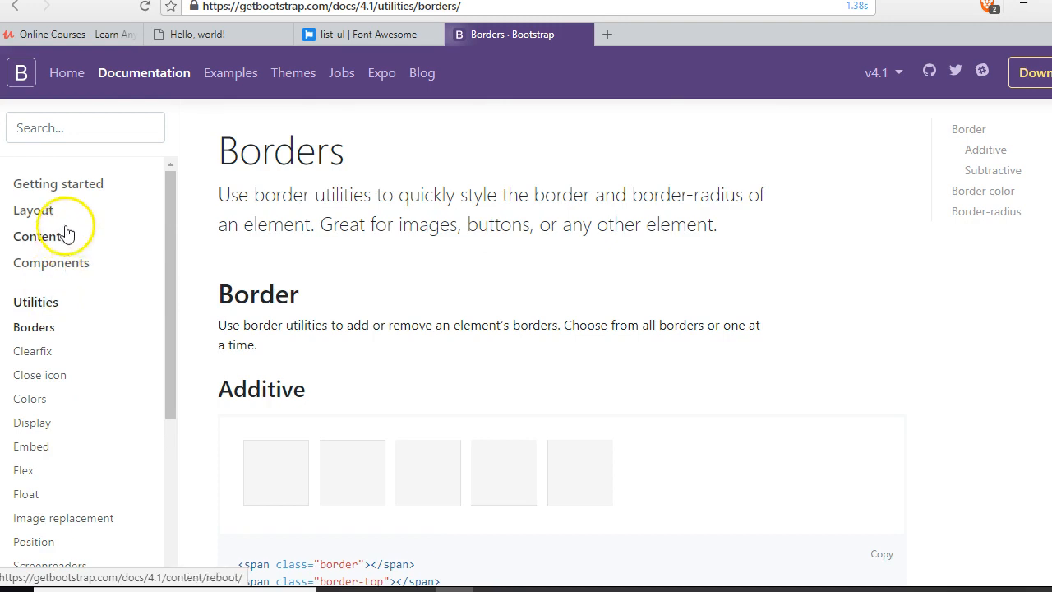
left_click(86, 127)
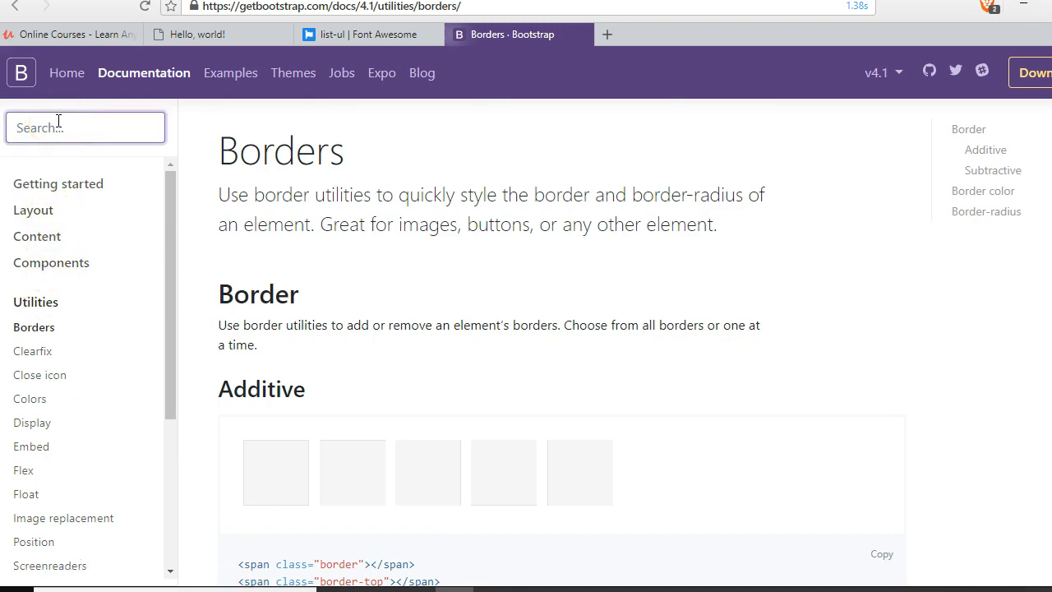
type("typogra")
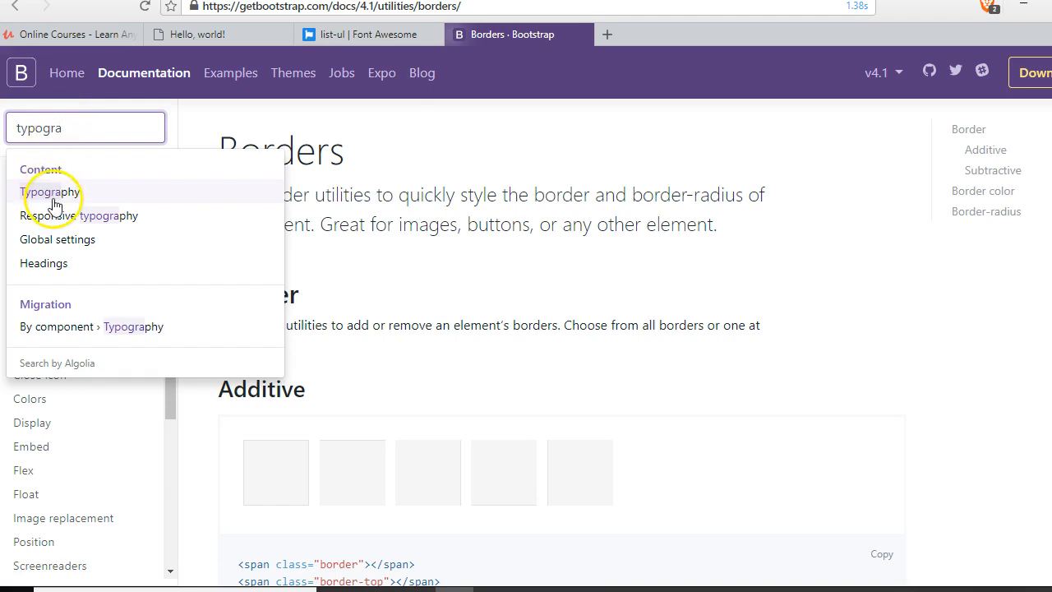
left_click(48, 191)
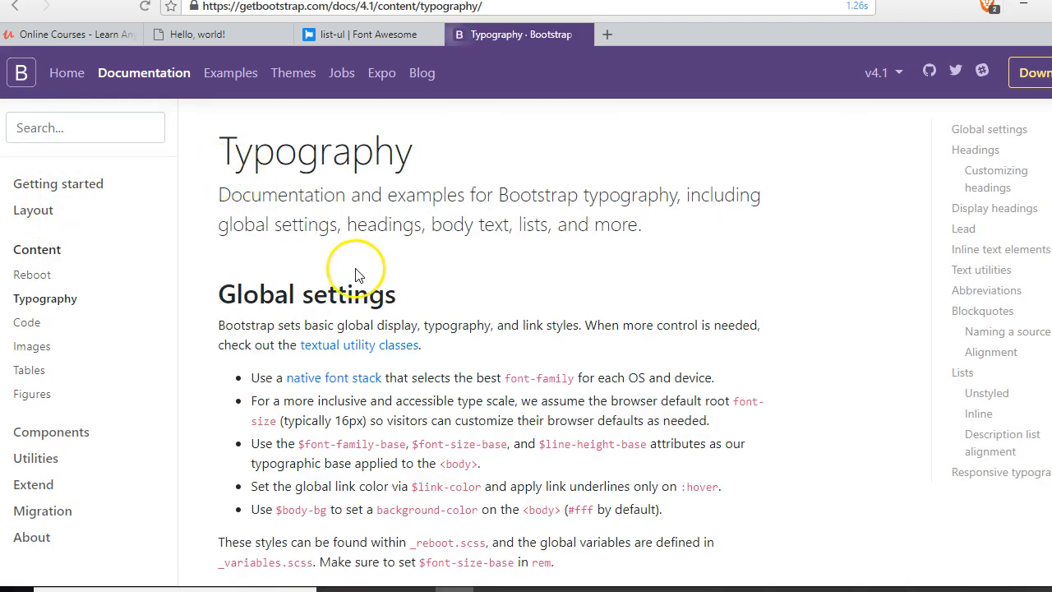
Browse the heading and display-heading size examples, then compare with the Udemy homepage.
left_click(975, 150)
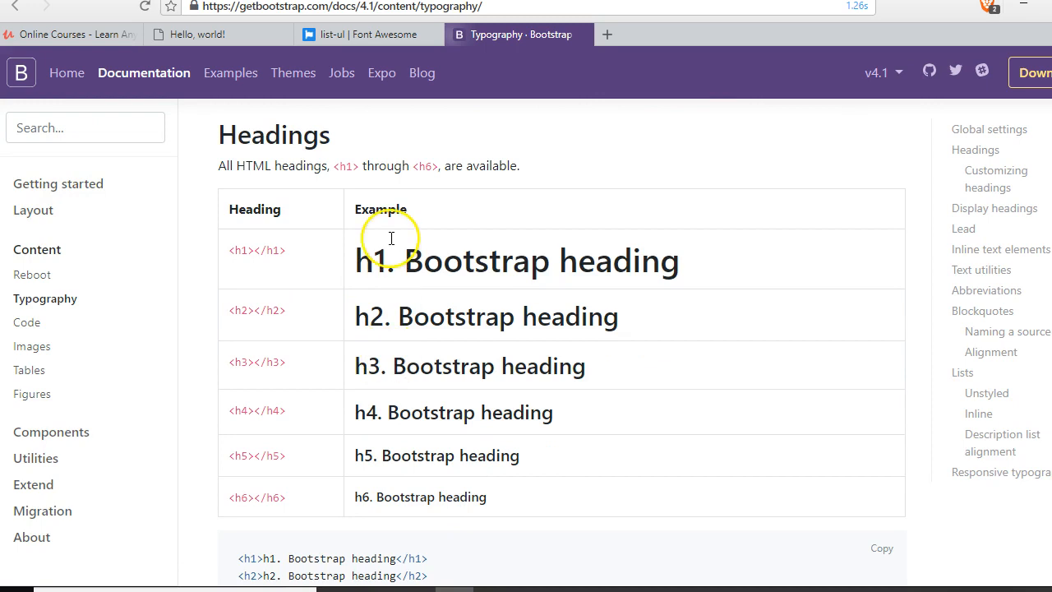
scroll("down", 3)
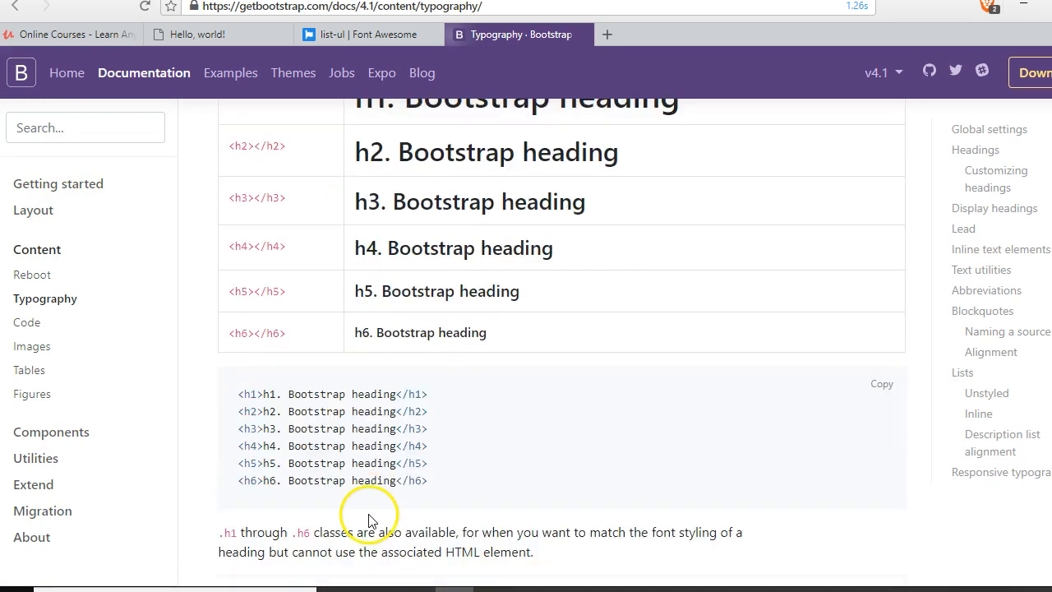
scroll("down", 3)
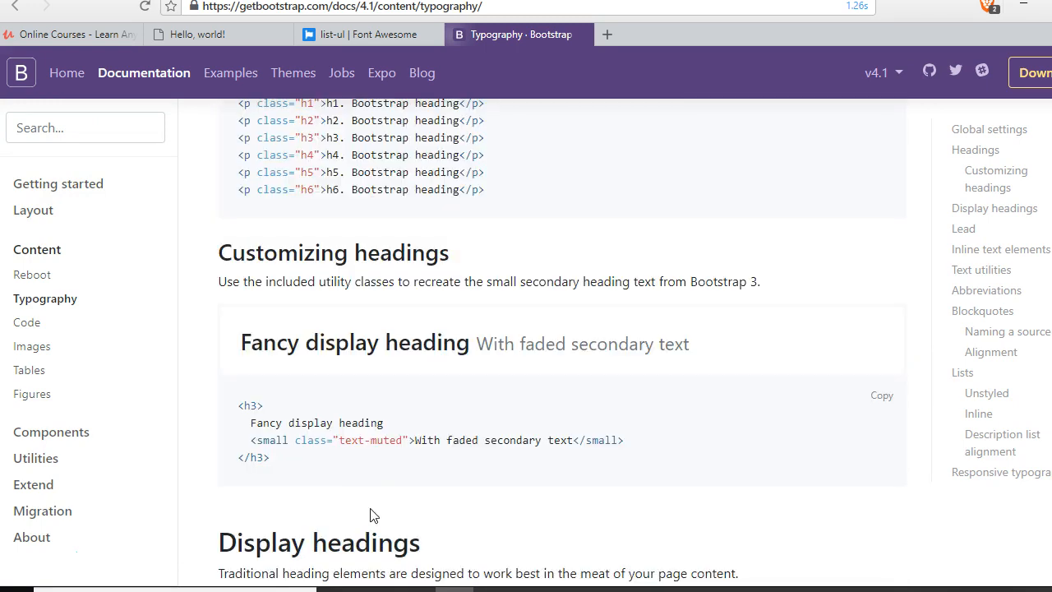
scroll("down", 3)
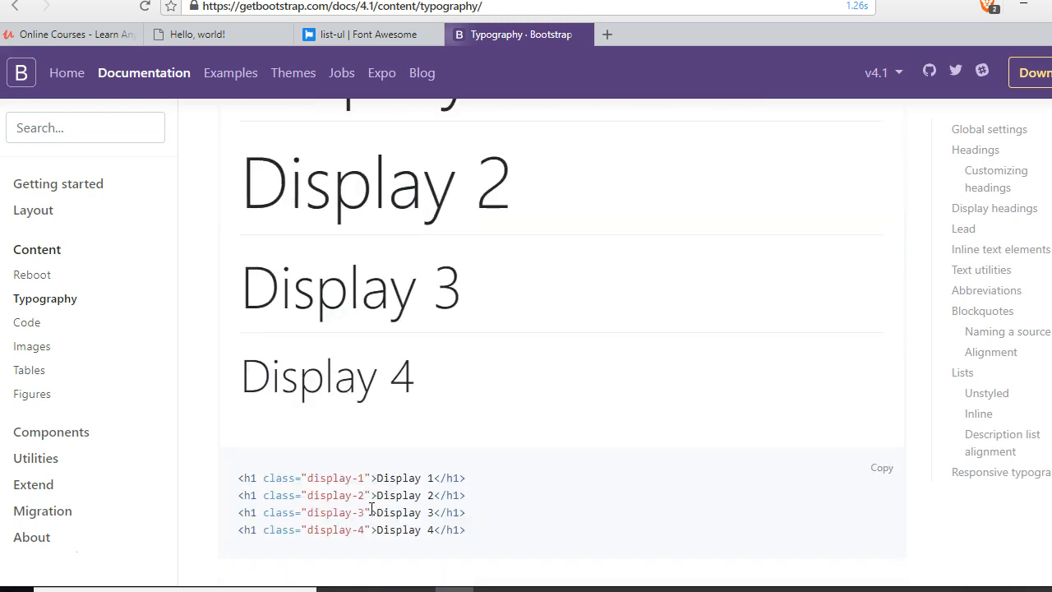
scroll("down", 3)
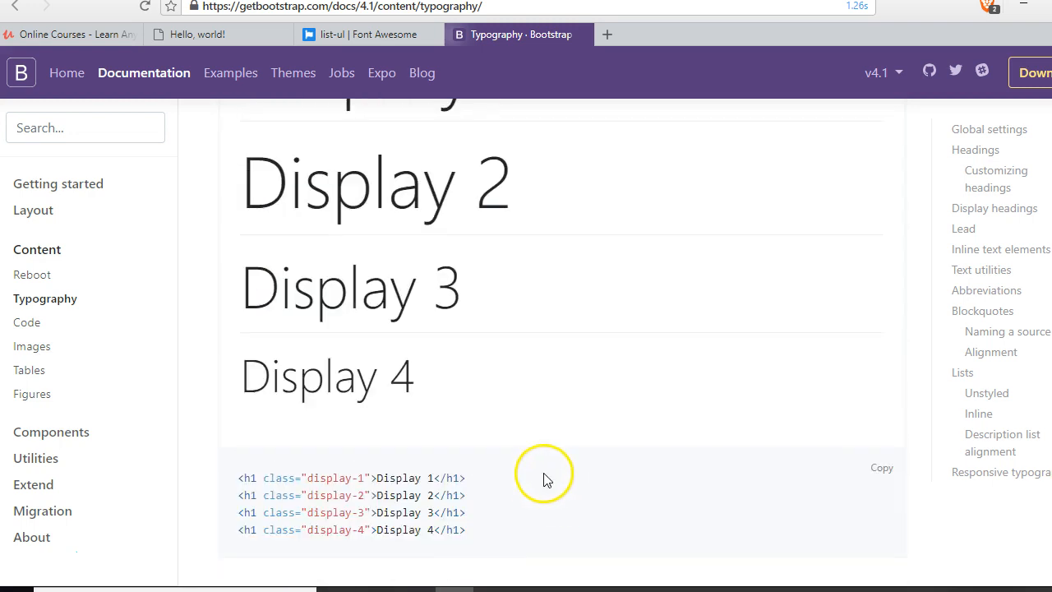
scroll("down", 3)
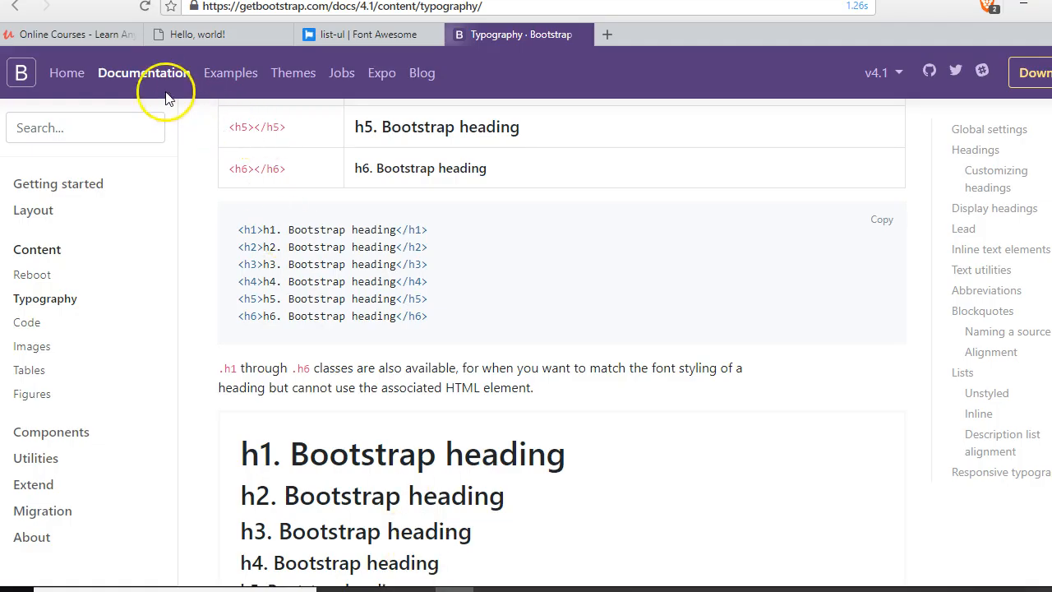
left_click(70, 35)
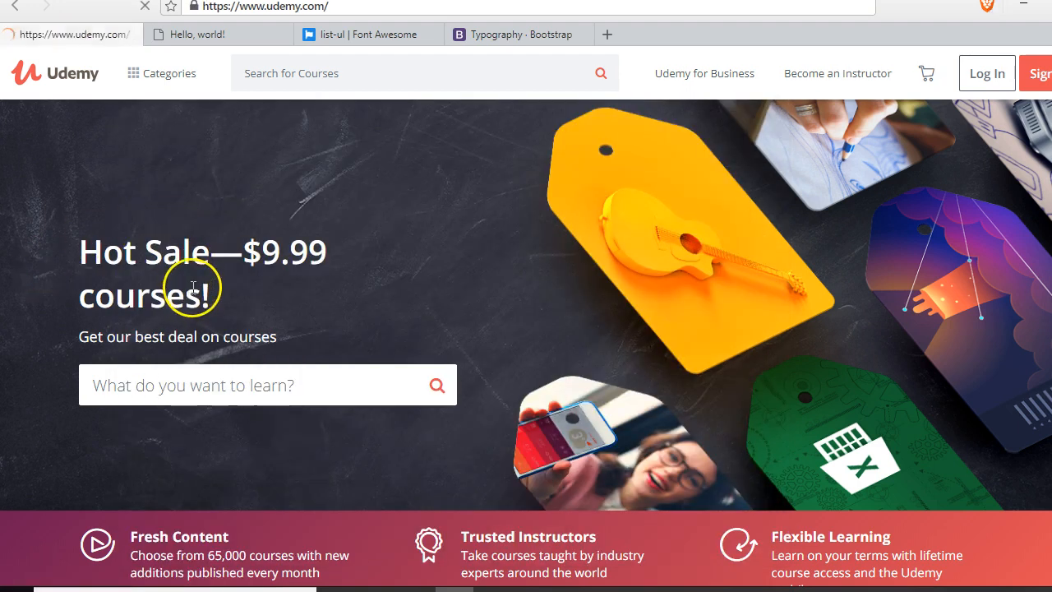
Change the Hot Sale heading to display-5, reload the preview, and compare with Udemy.
left_click(195, 33)
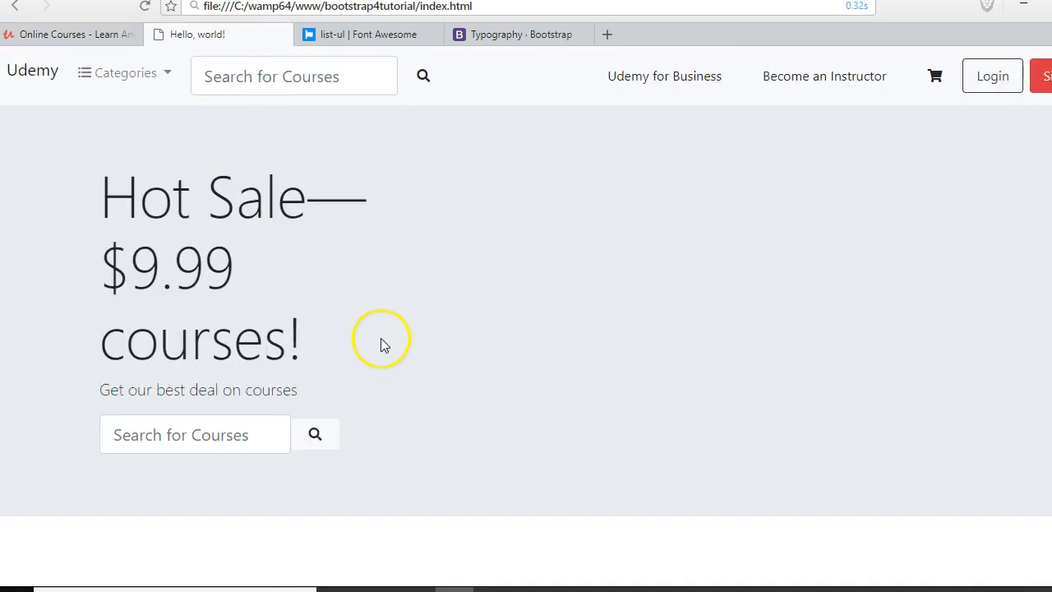
mouse_move(284, 287)
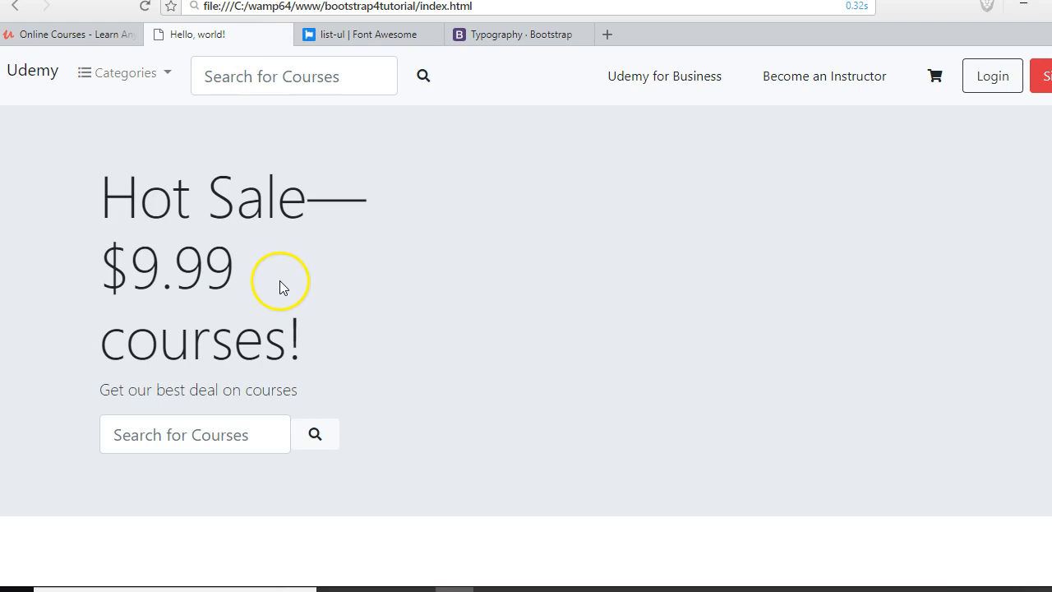
mouse_move(623, 549)
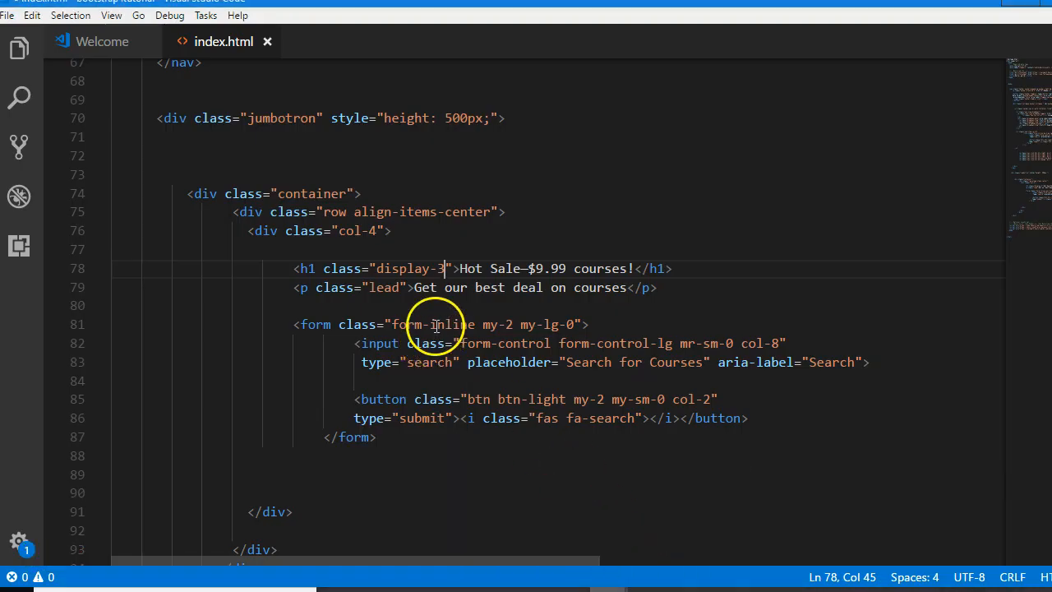
type("5")
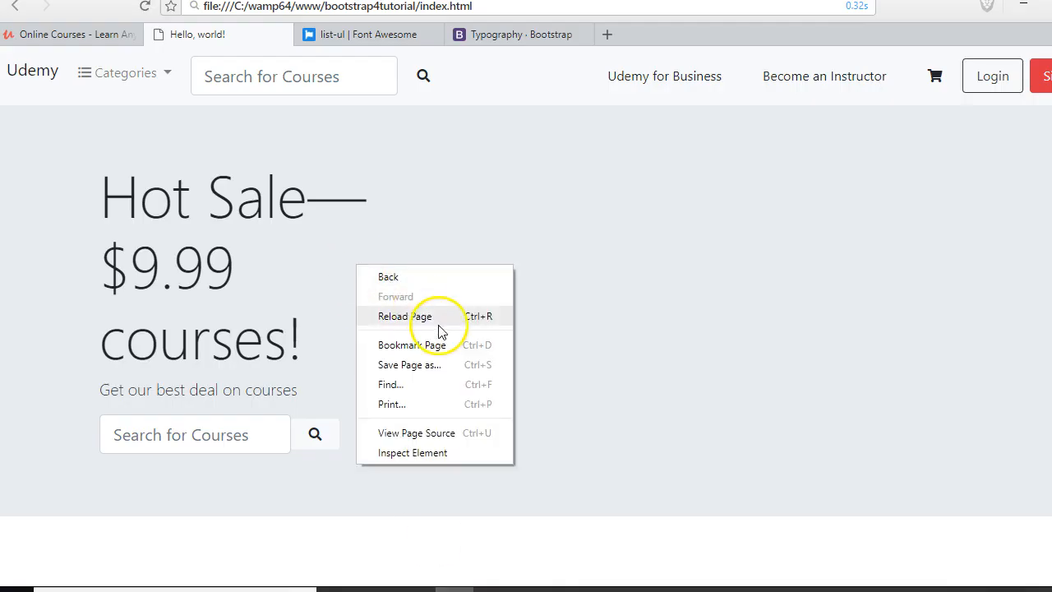
left_click(406, 317)
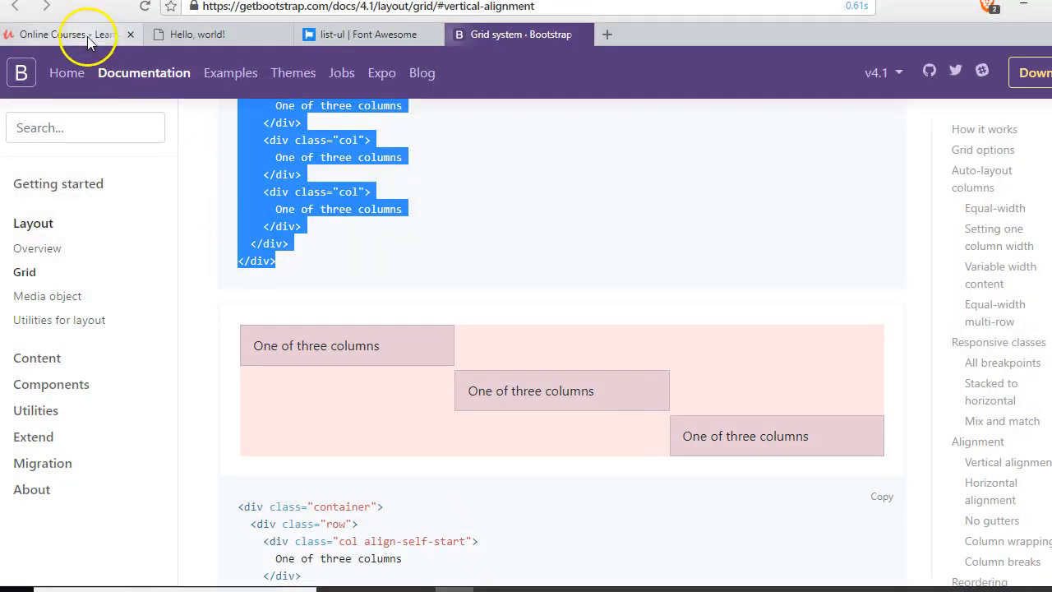
left_click(66, 35)
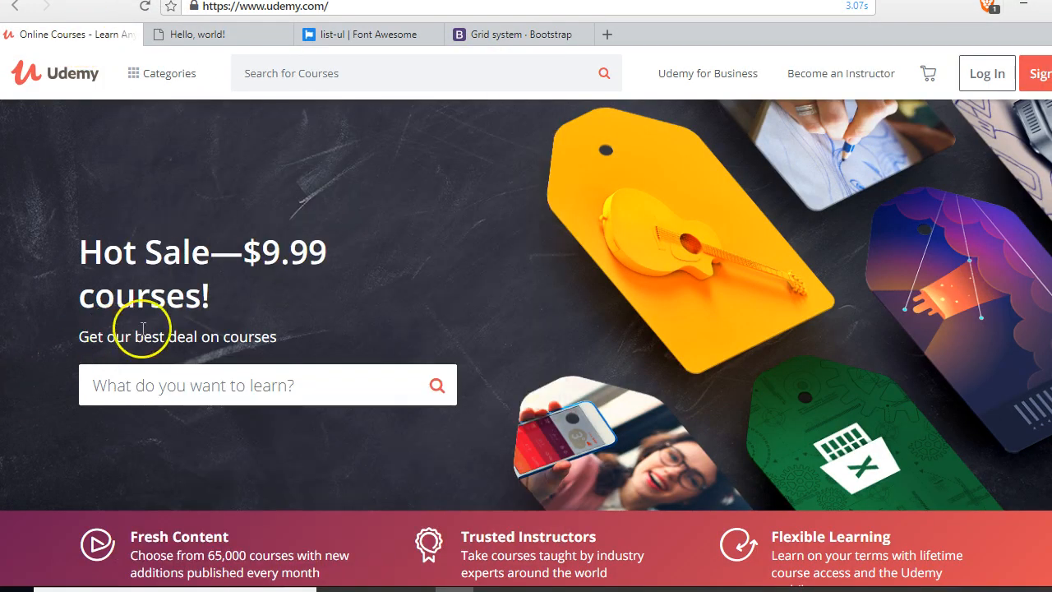
mouse_move(417, 385)
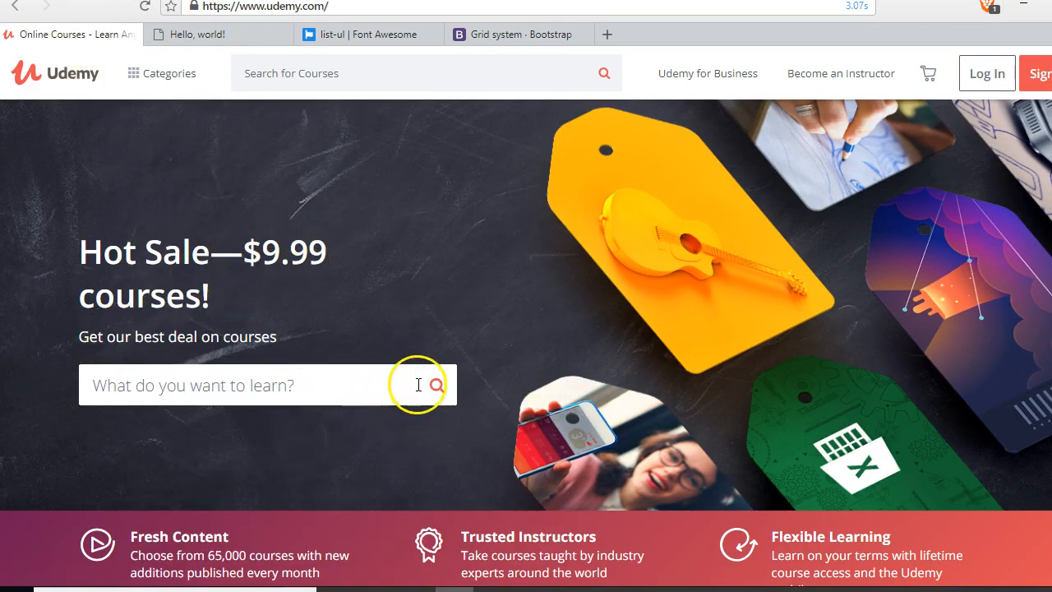
mouse_move(316, 364)
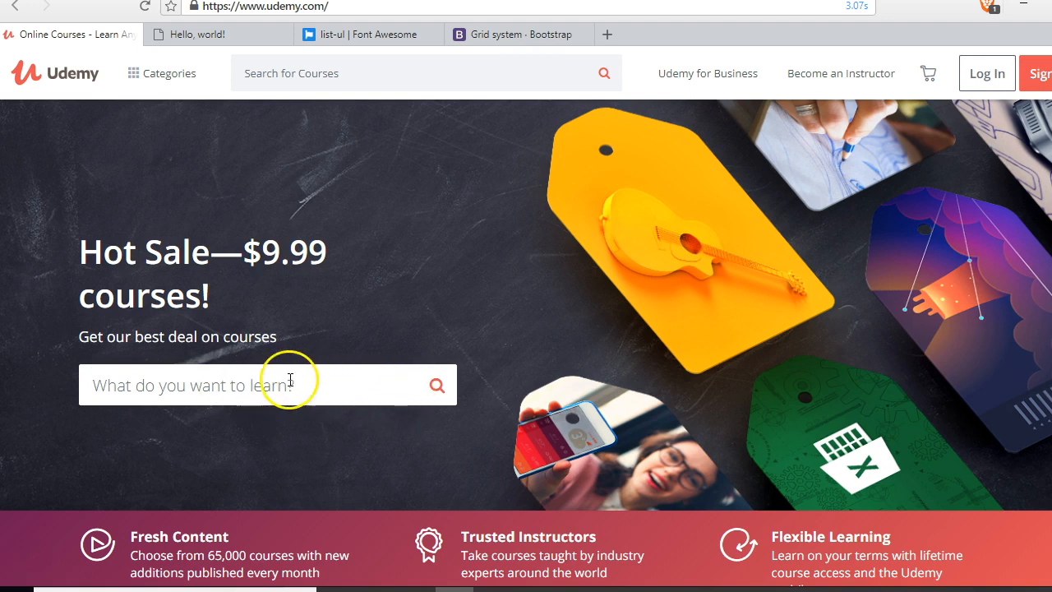
mouse_move(294, 321)
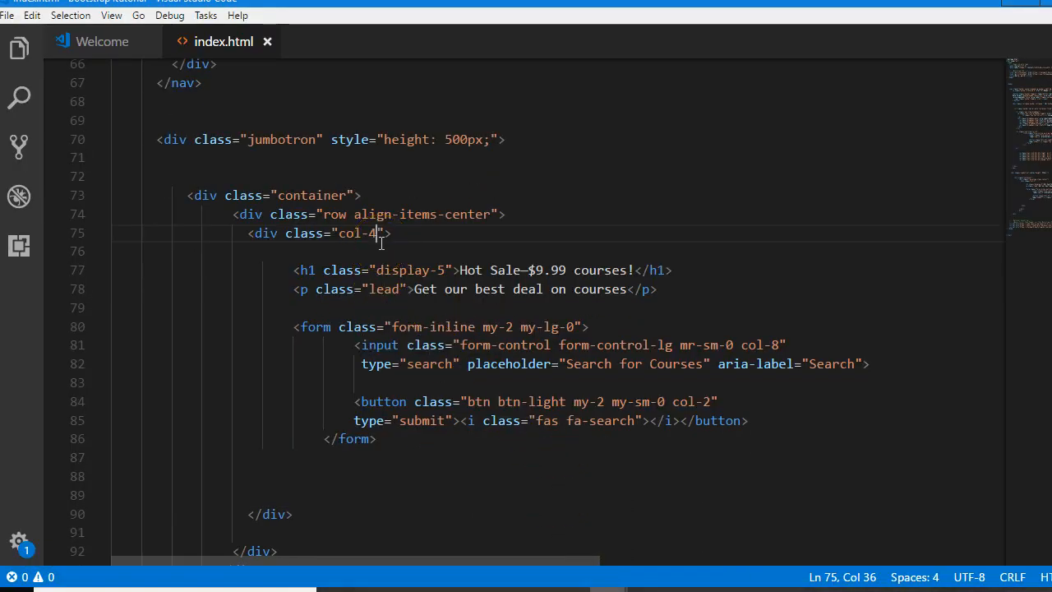
Make the outer column plain col and wrap heading and lead in a col-3 div.
key("BackSpace")
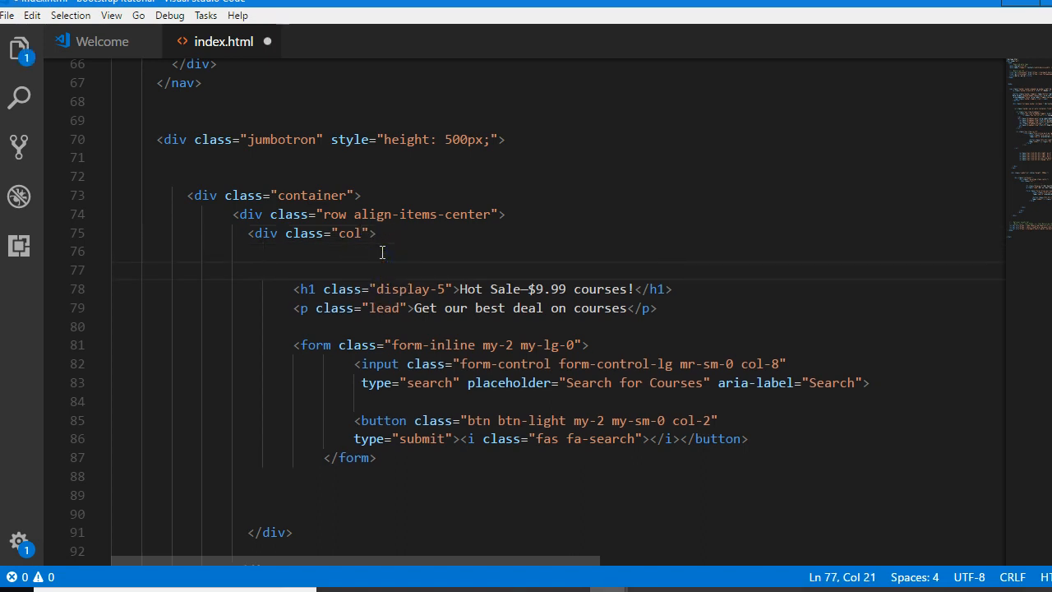
type("<div class=\"c")
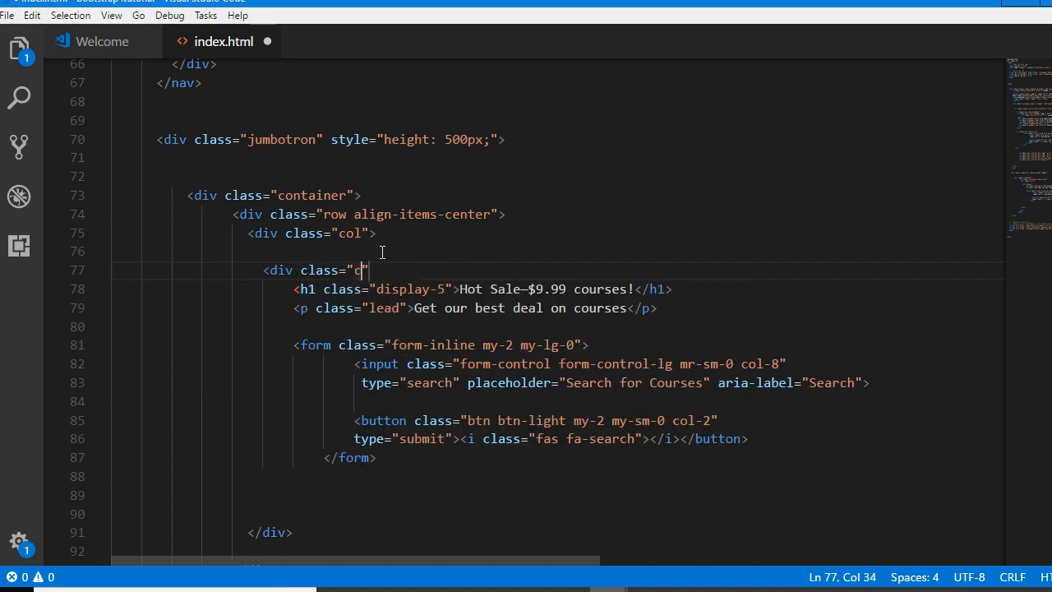
type("ol-")
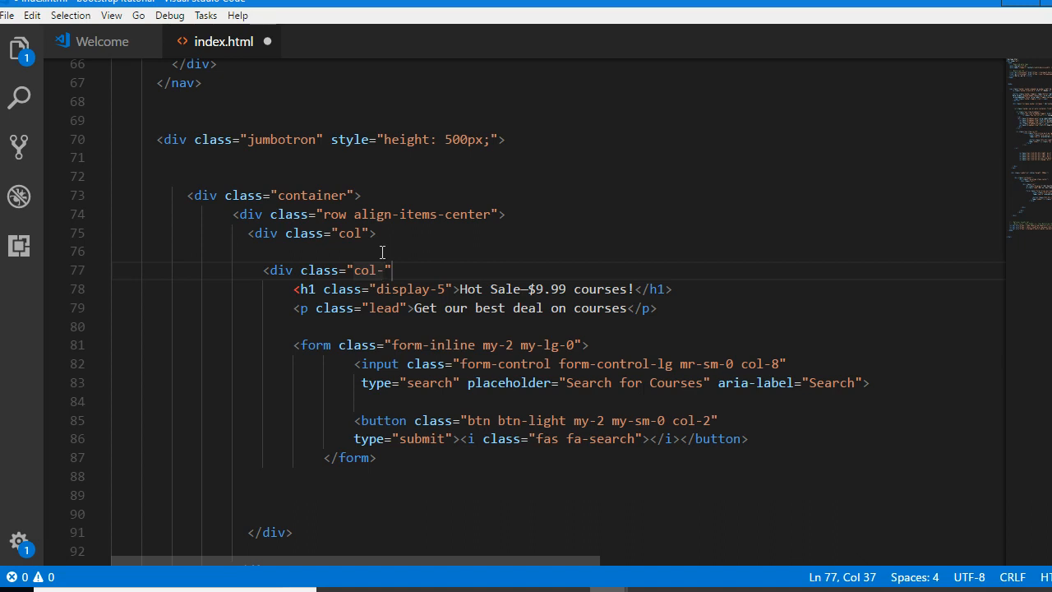
type("3")
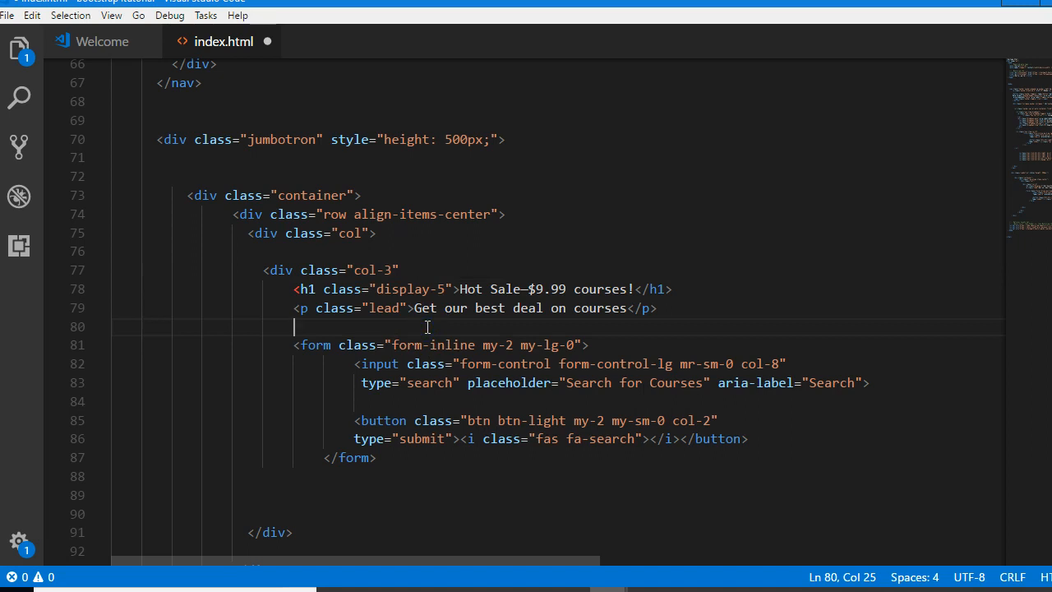
type("</")
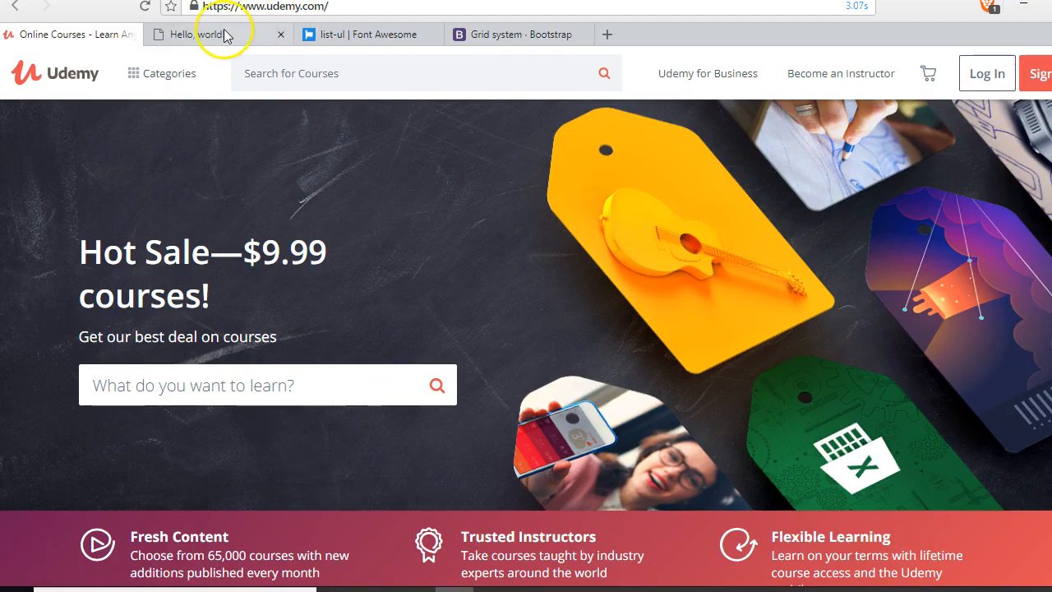
Set the heading-and-lead column to col-4 beside the col-5 search form and reload the preview.
left_click(214, 34)
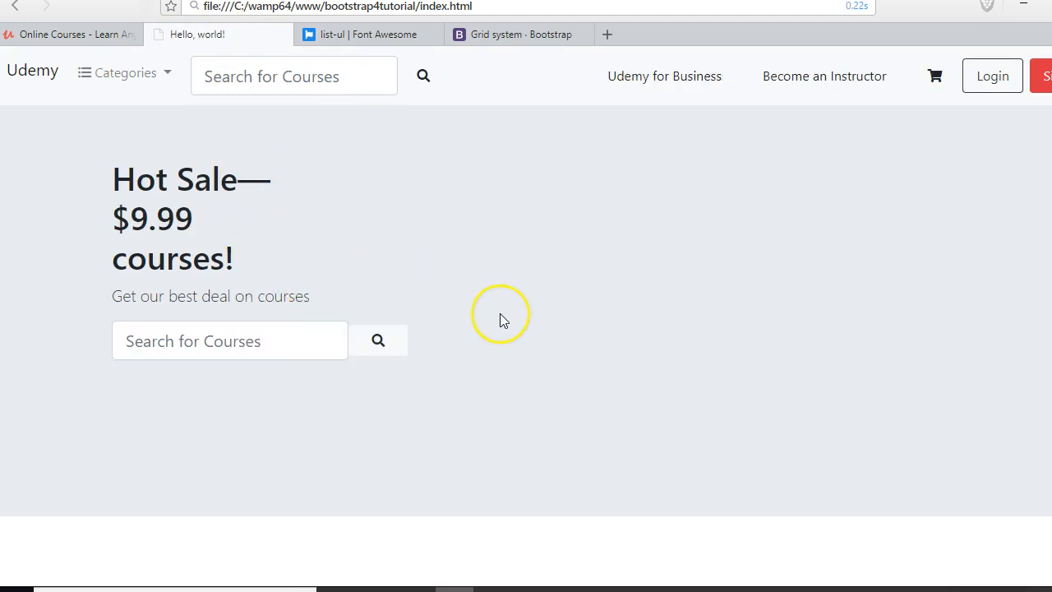
mouse_move(82, 37)
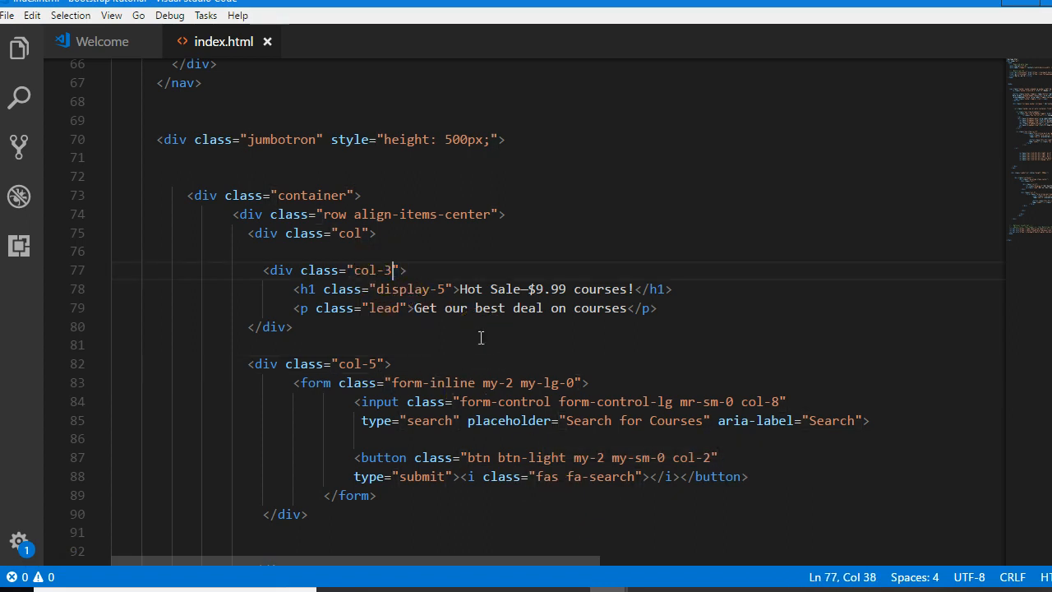
type("4")
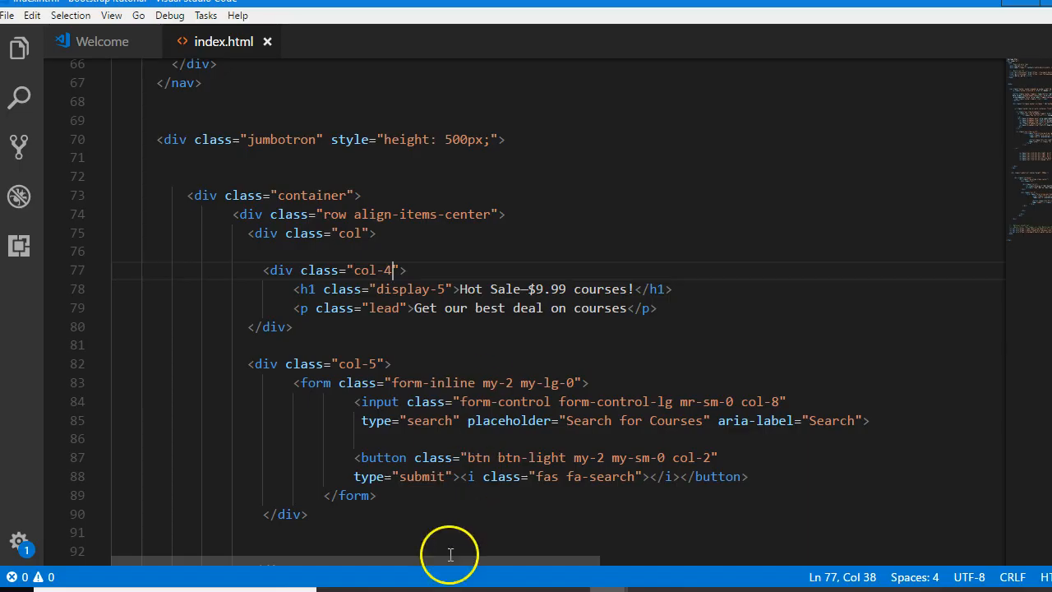
key("alt+tab")
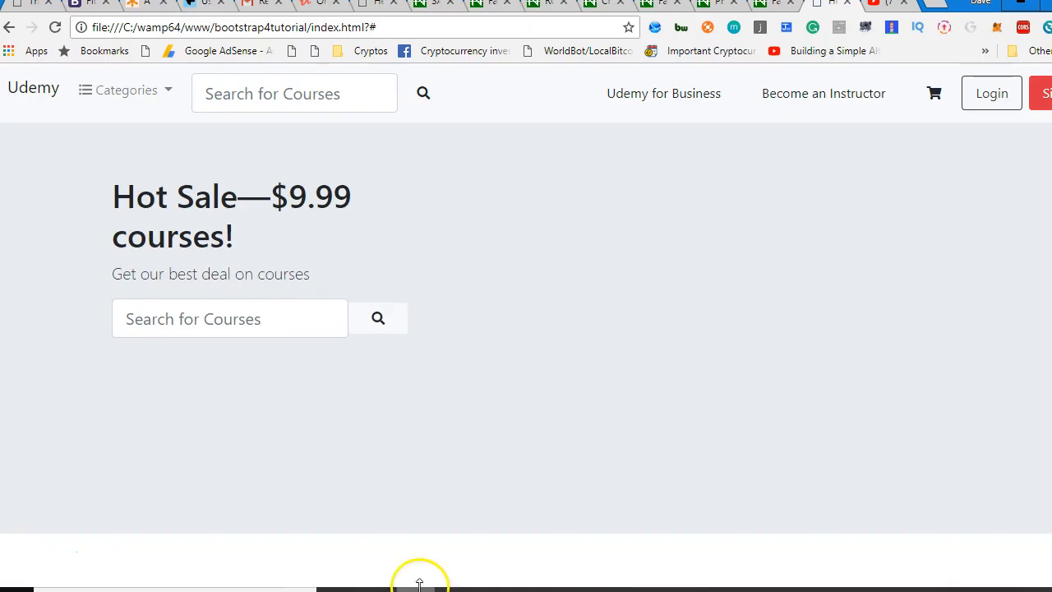
mouse_move(481, 585)
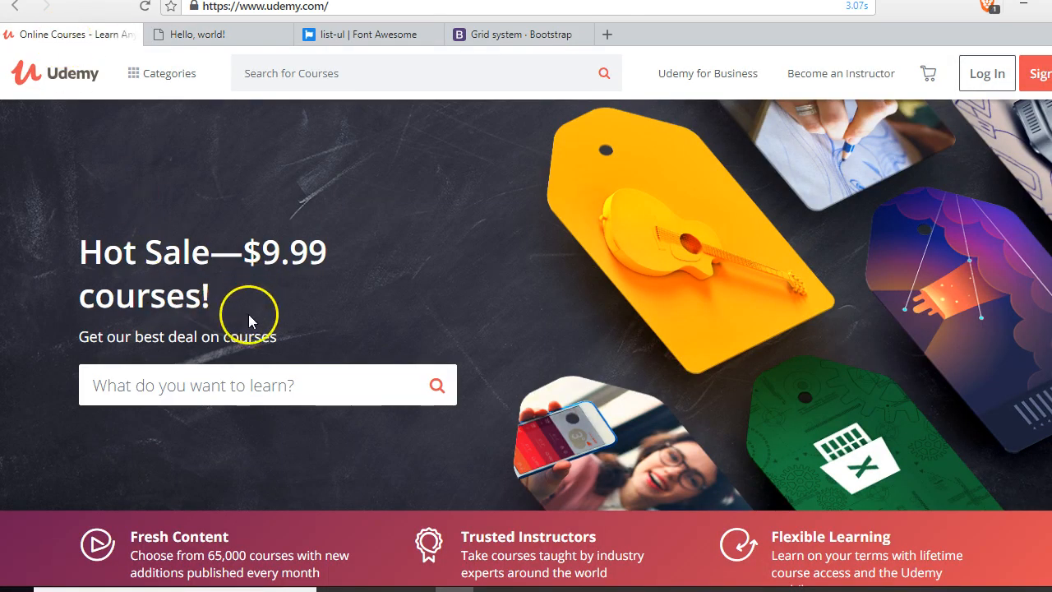
left_click(206, 35)
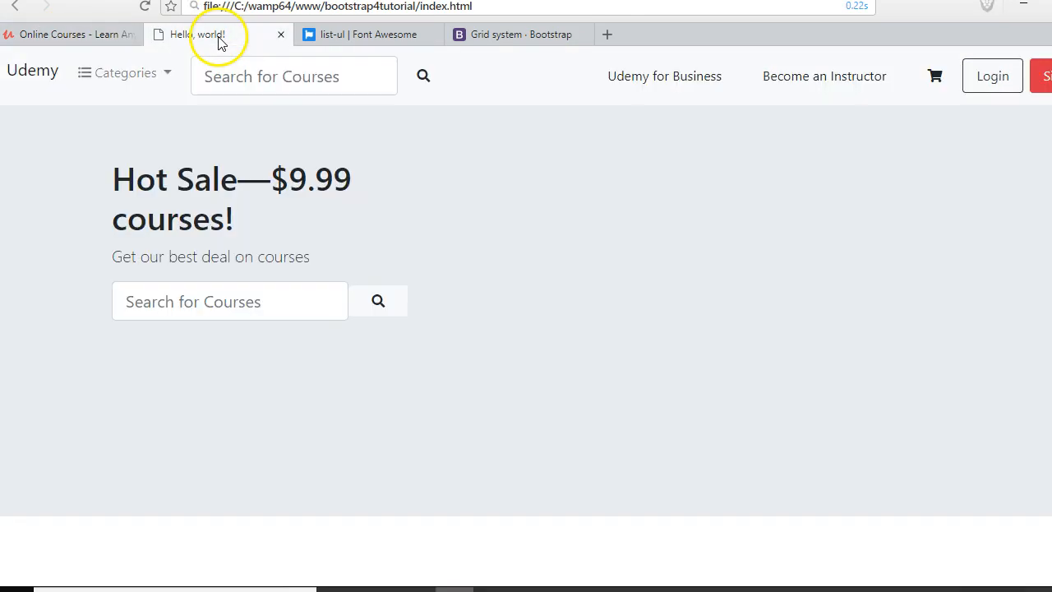
mouse_move(386, 325)
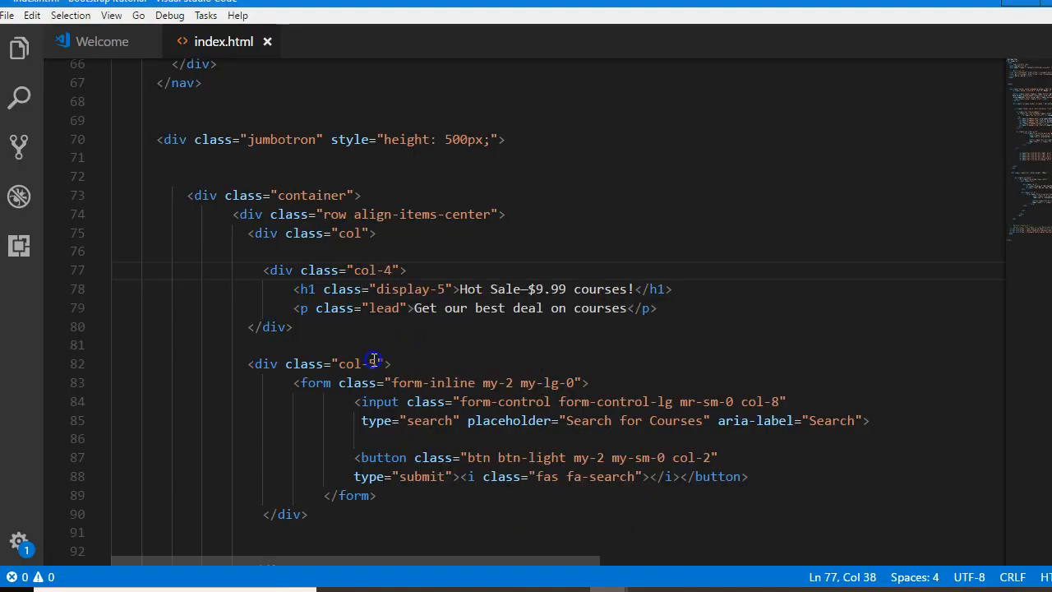
Change the search form column class from col-5 to col-6 and view the wider search box.
type("5")
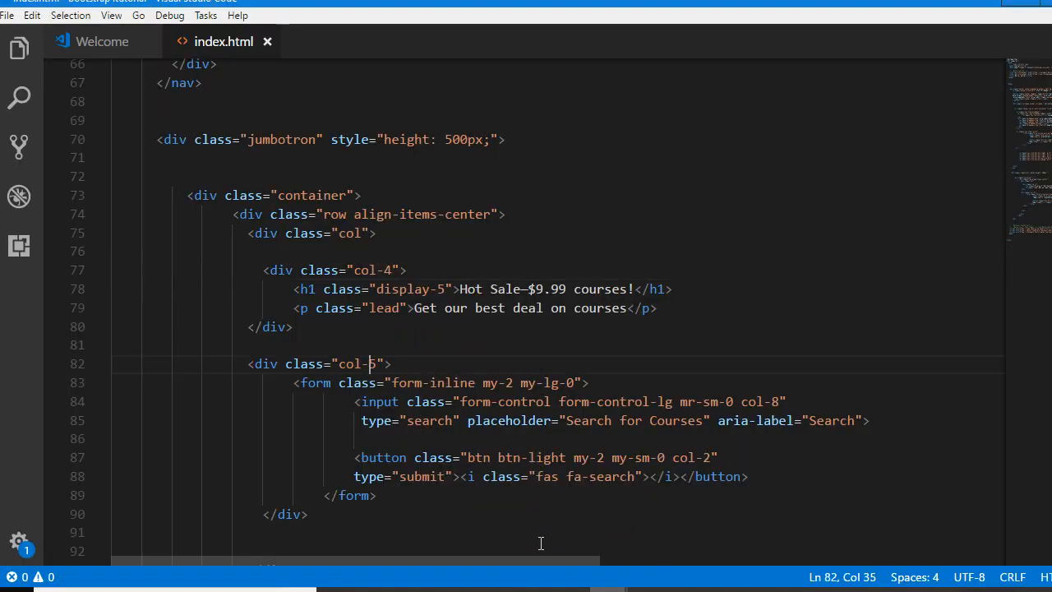
type("6")
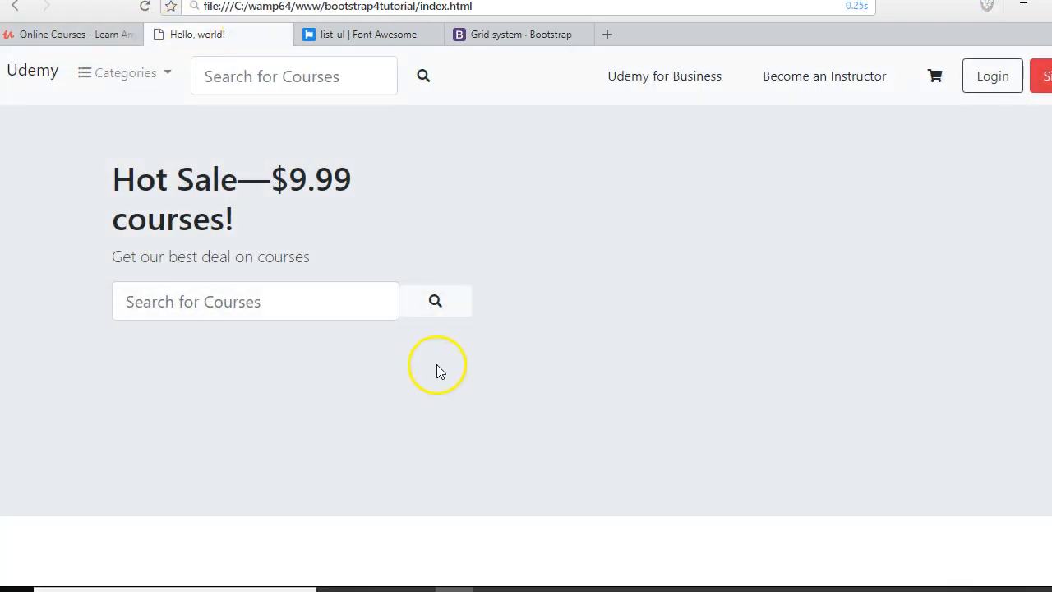
mouse_move(155, 223)
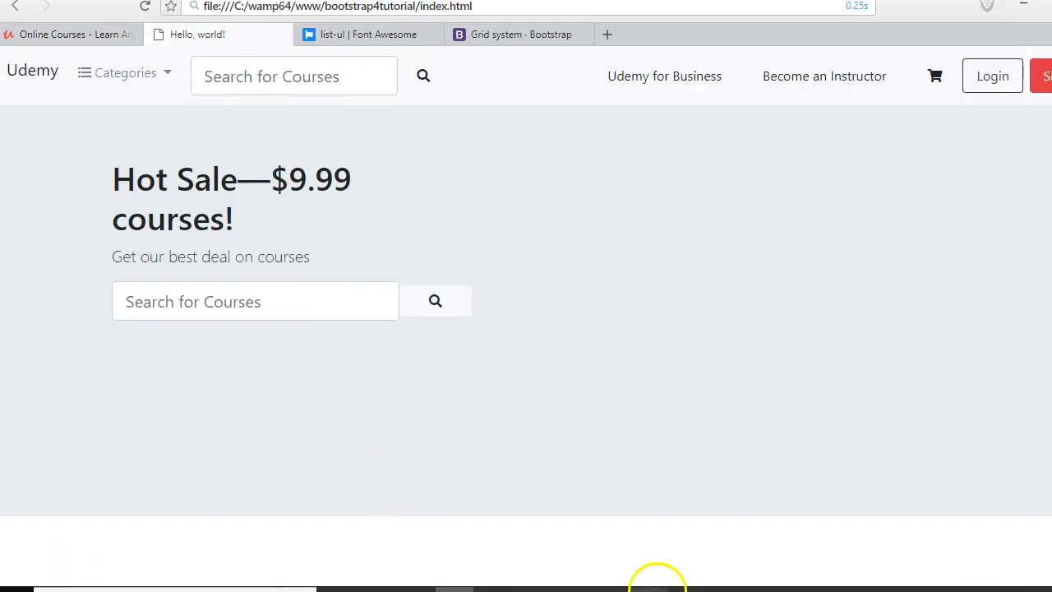
key("alt+tab")
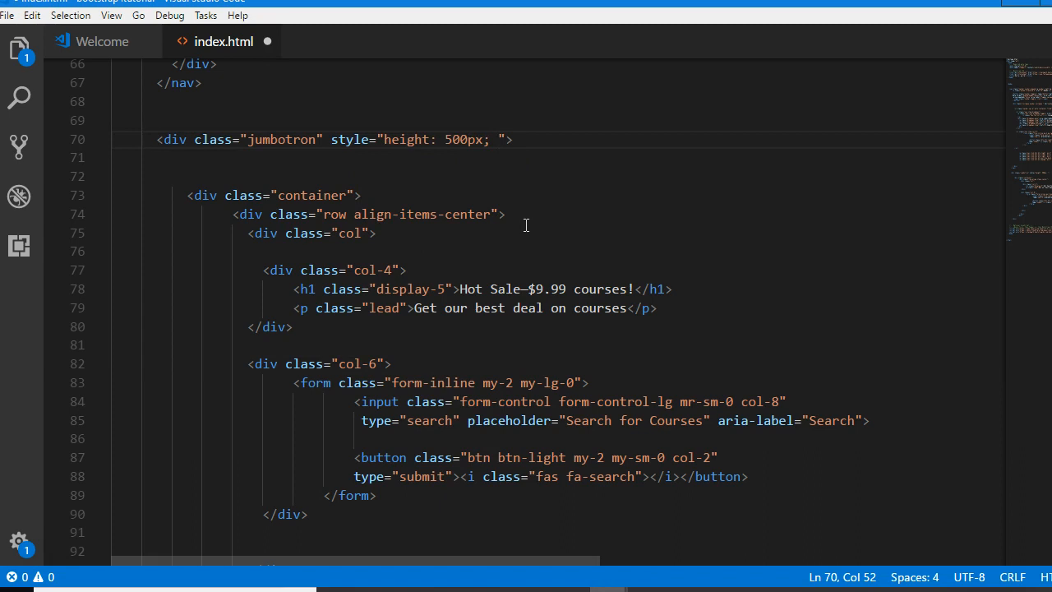
Add padding-top: 200px; to the jumbotron style, check the preview, and compare with Udemy.
type("padding-")
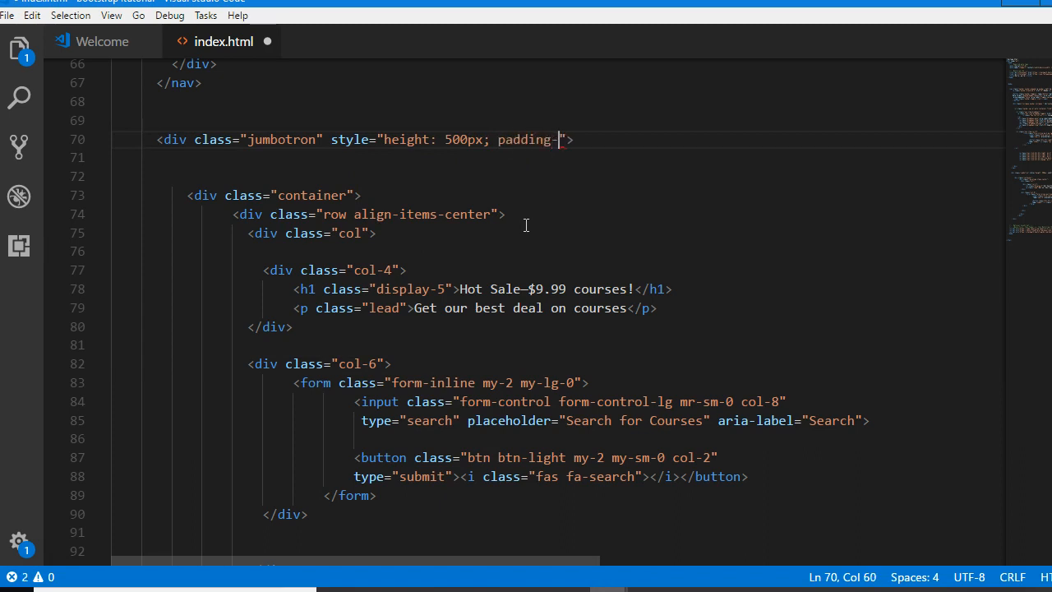
type("top")
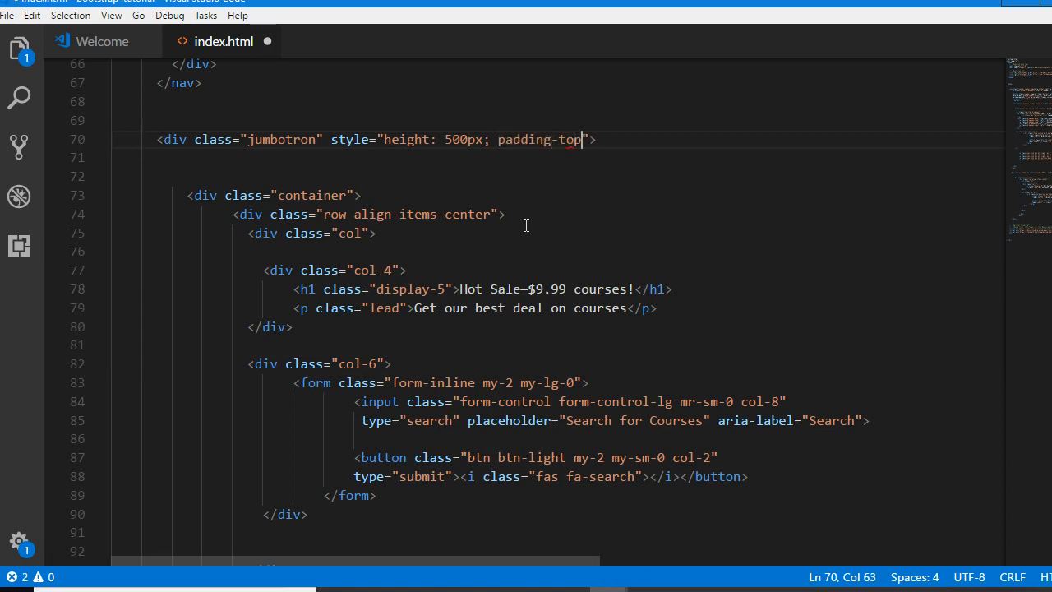
type(":")
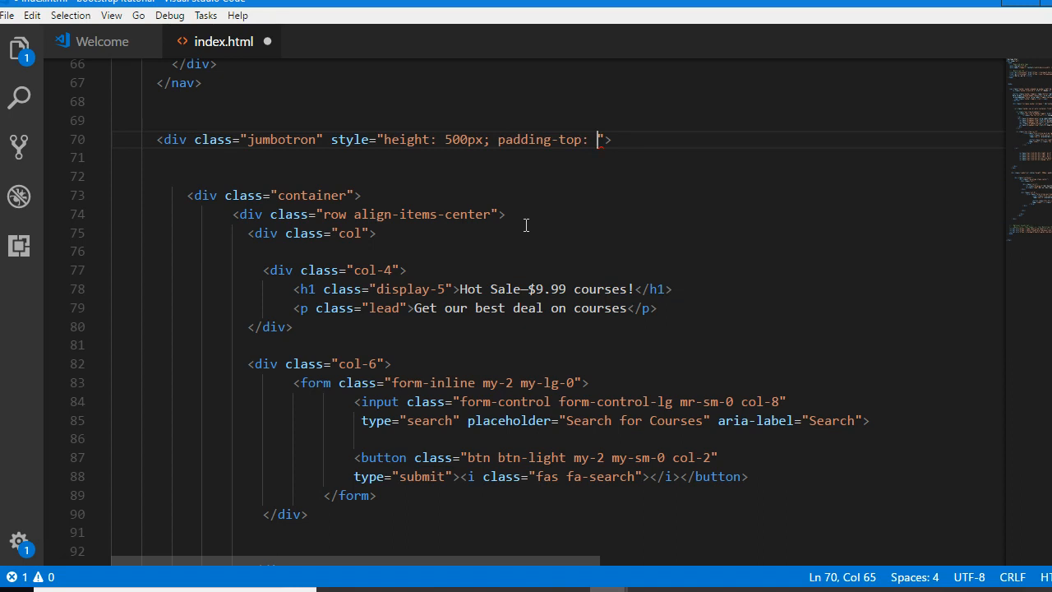
type("200px;")
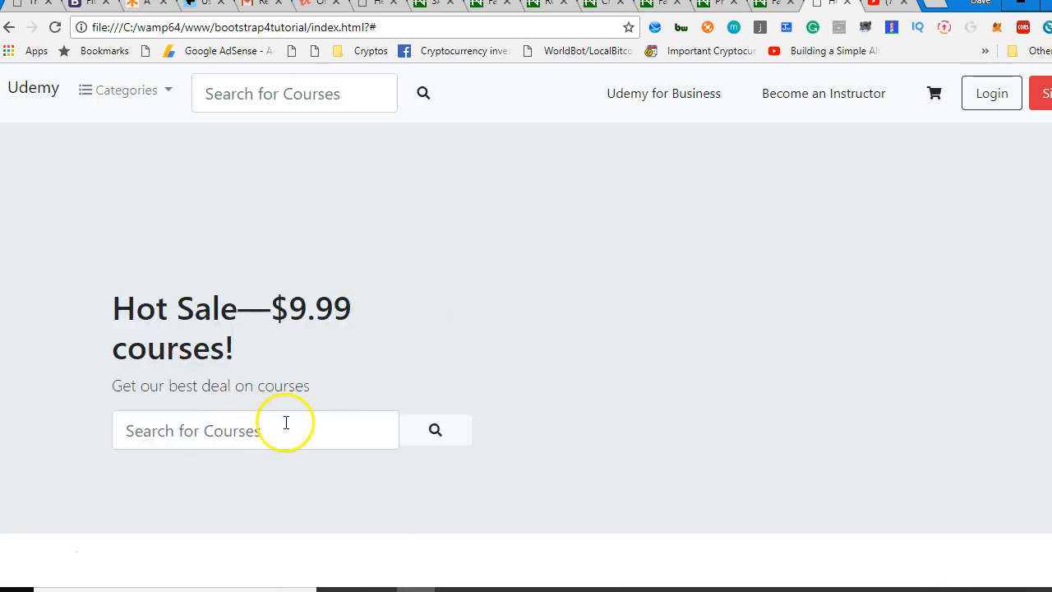
mouse_move(380, 408)
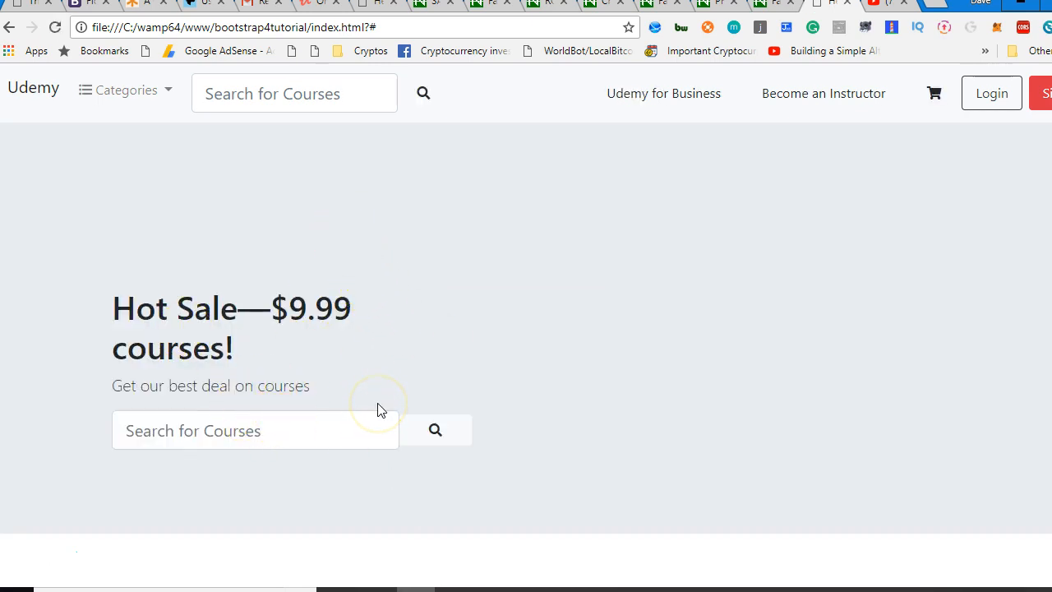
mouse_move(407, 355)
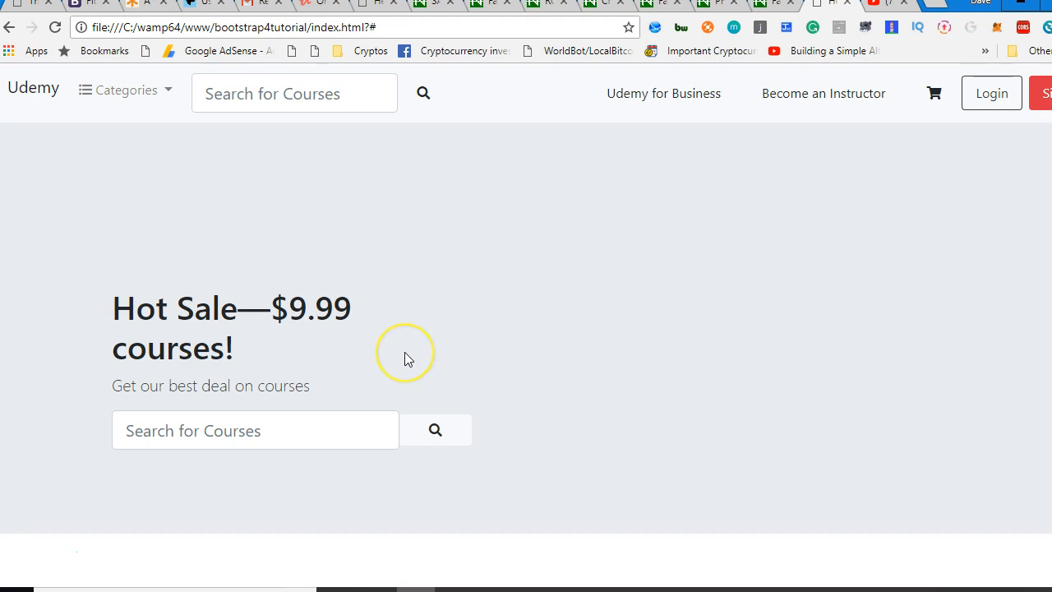
mouse_move(177, 259)
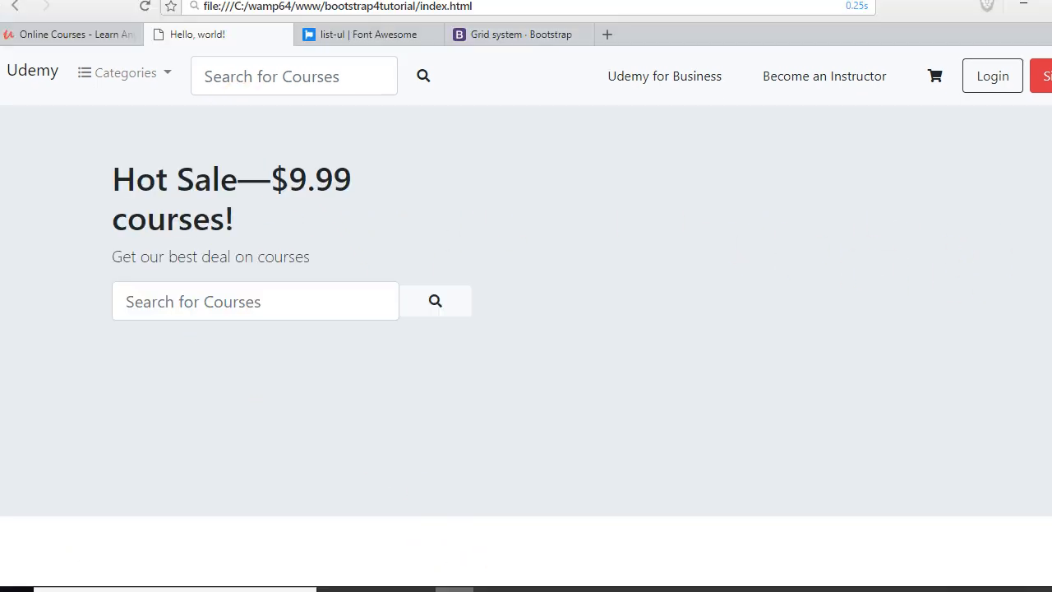
right_click(209, 222)
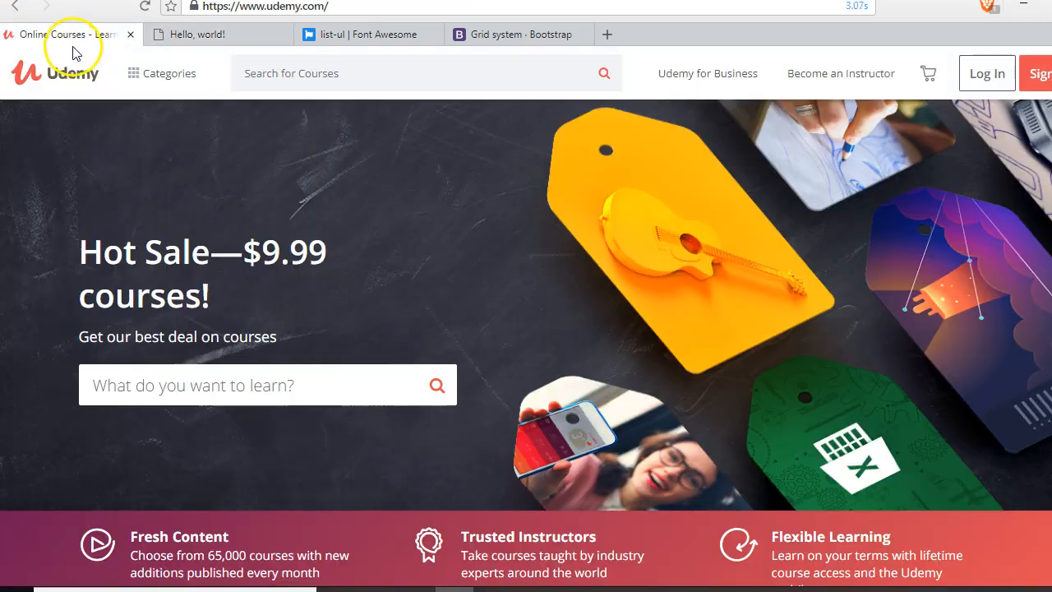
left_click(198, 34)
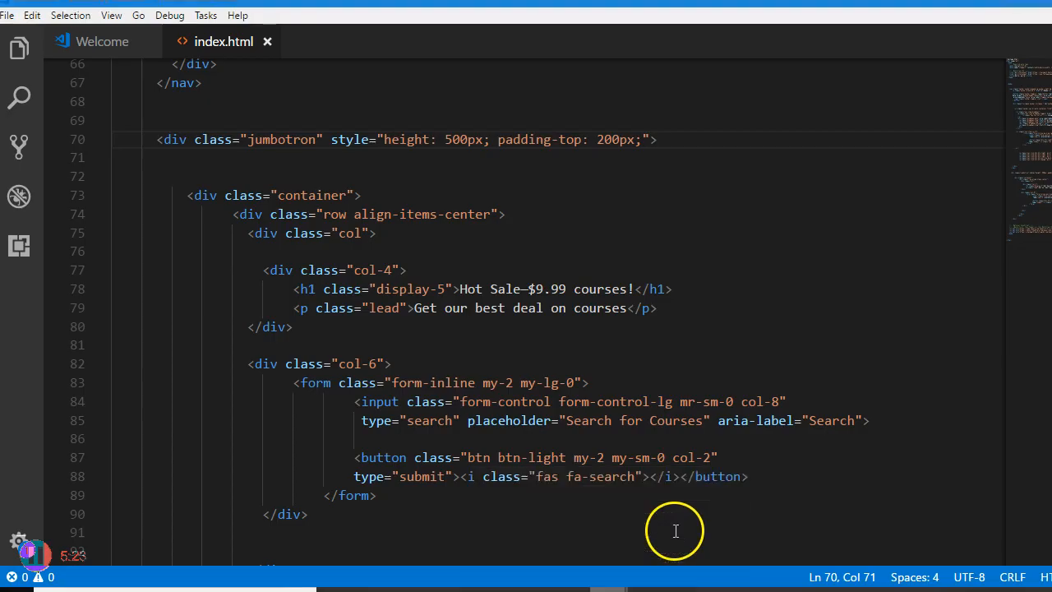
Reload the clone page showing the lowered hero, then switch to the Udemy tab.
double_click(616, 139)
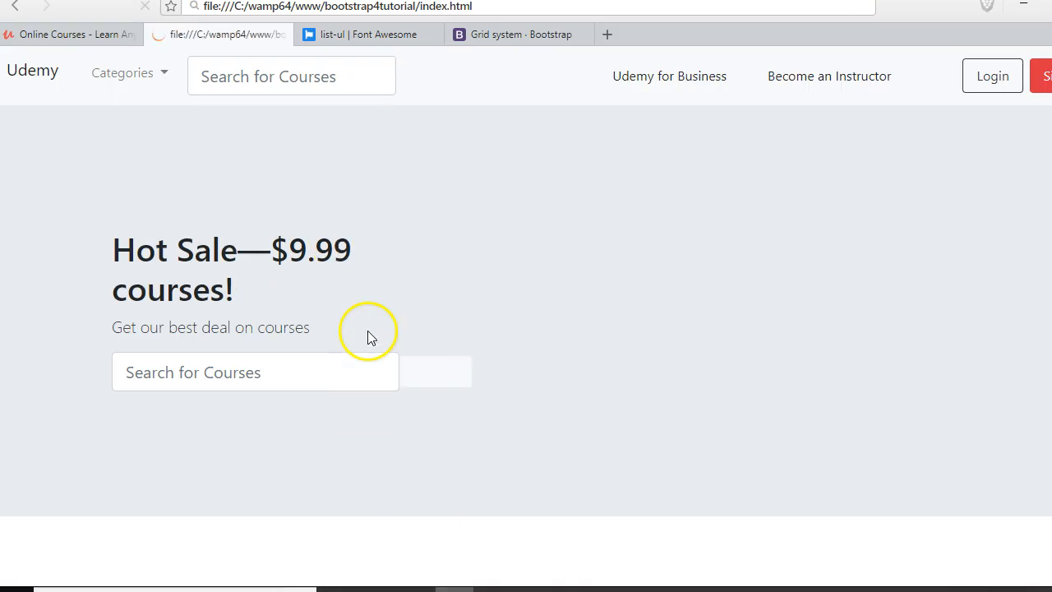
left_click(70, 33)
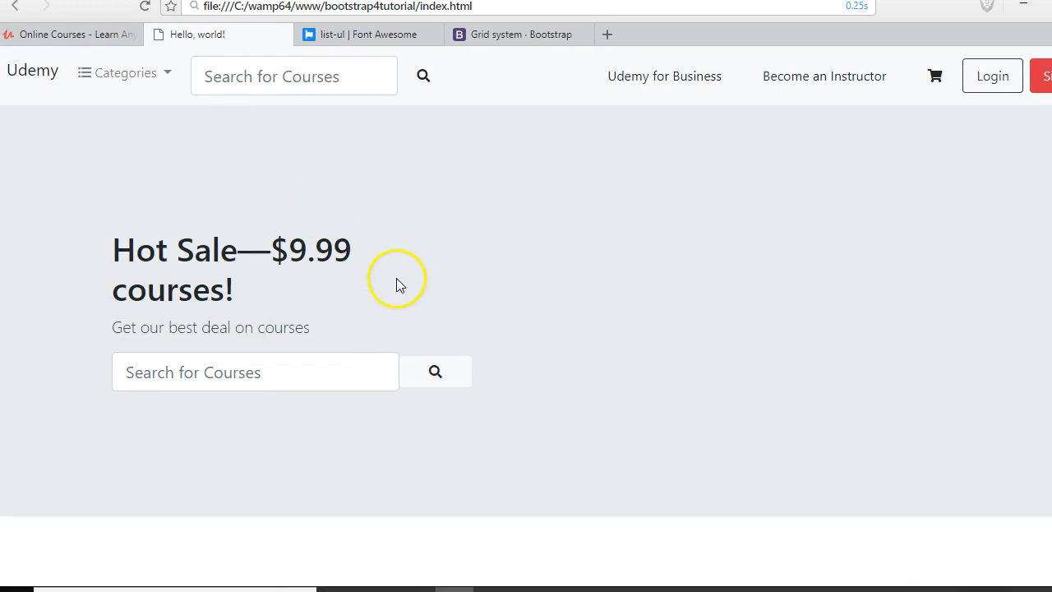
mouse_move(21, 406)
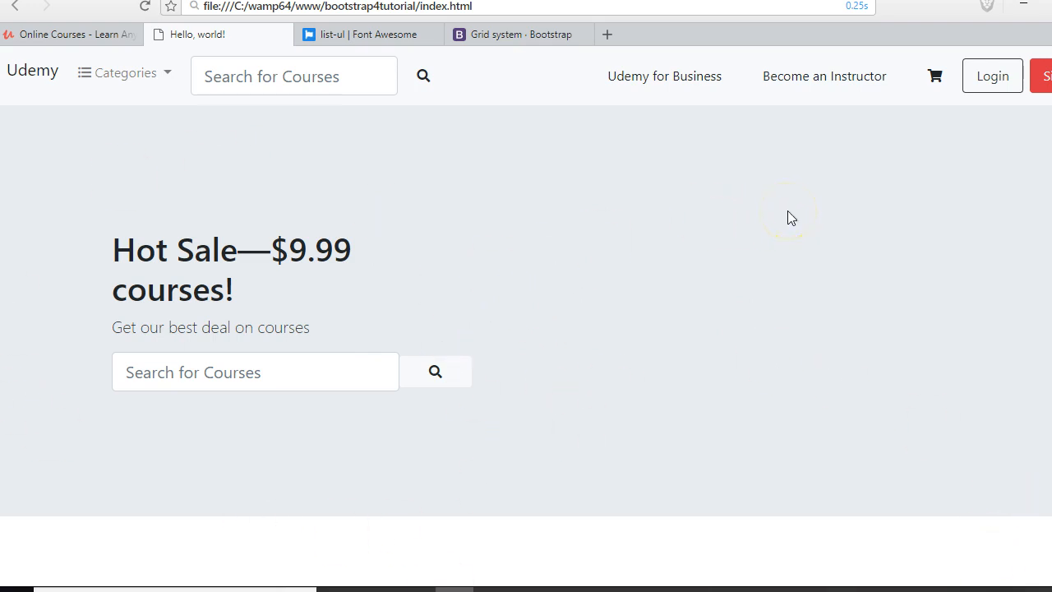
mouse_move(97, 51)
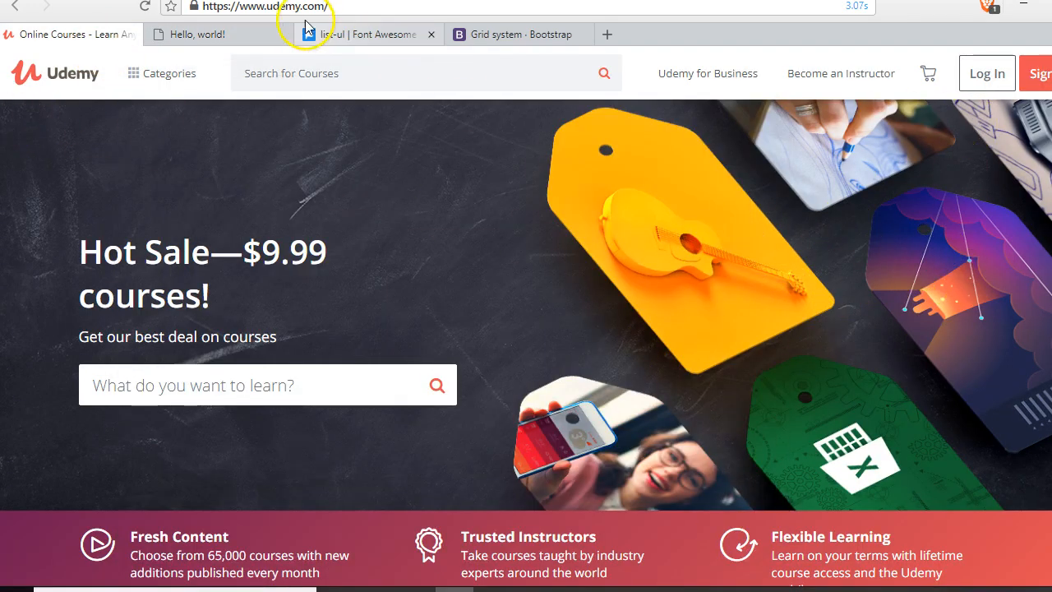
mouse_move(268, 480)
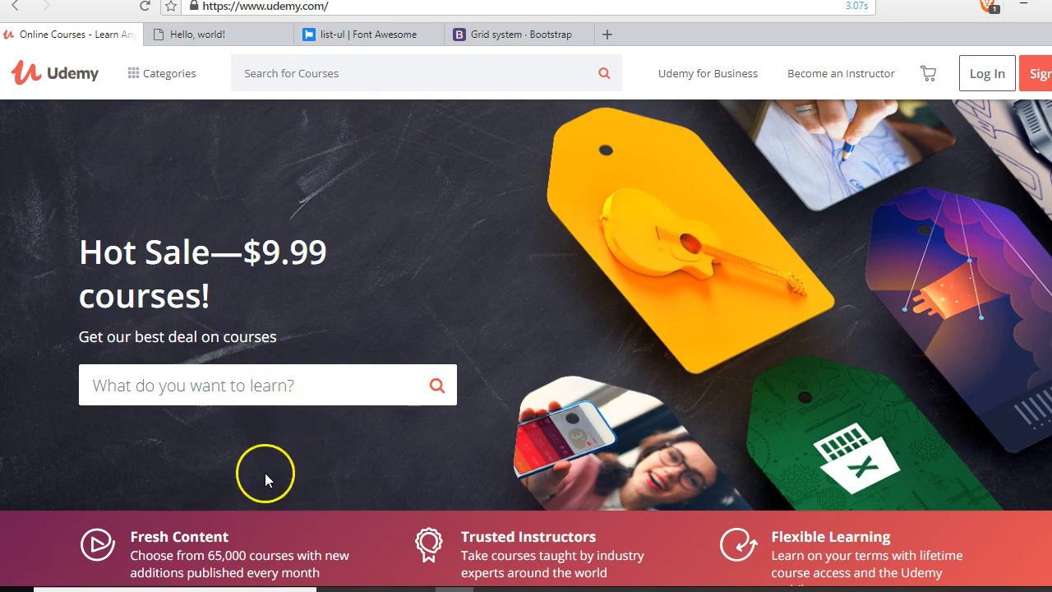
mouse_move(31, 563)
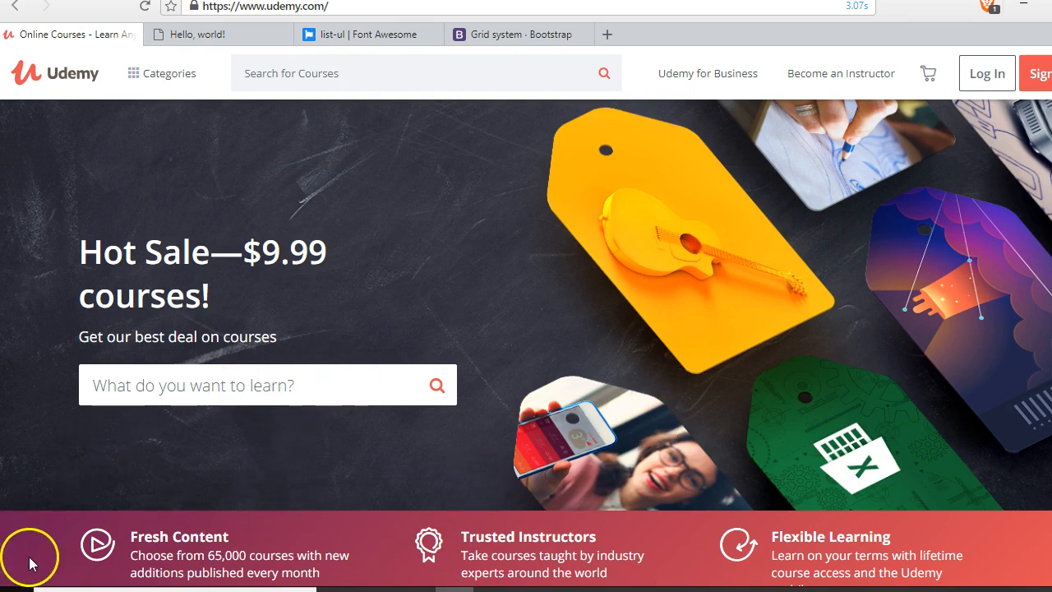